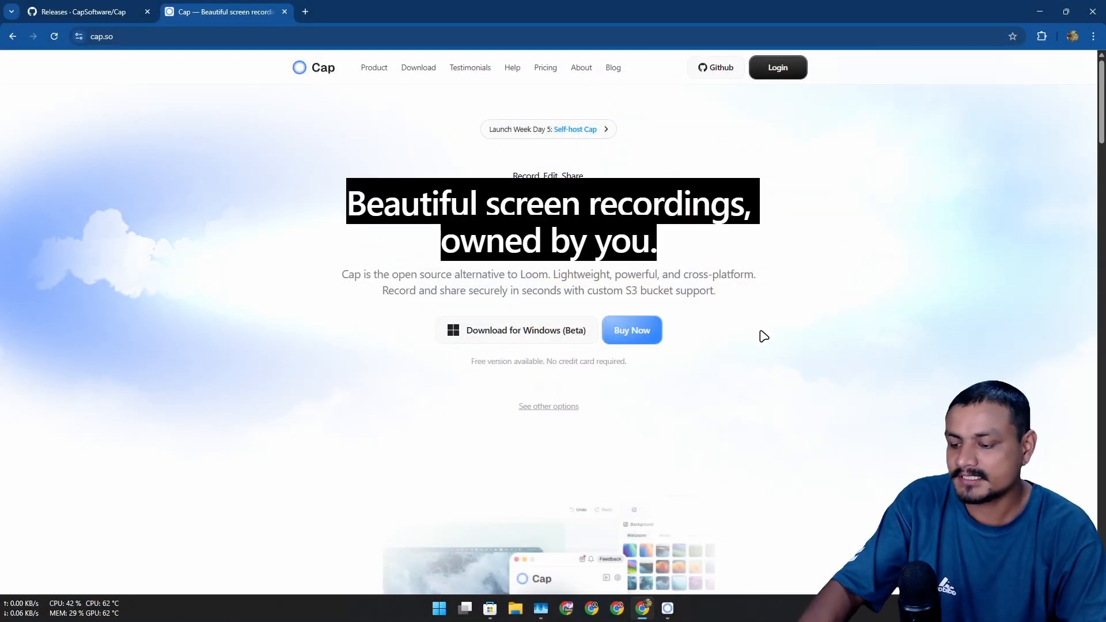
mouse_move(417, 66)
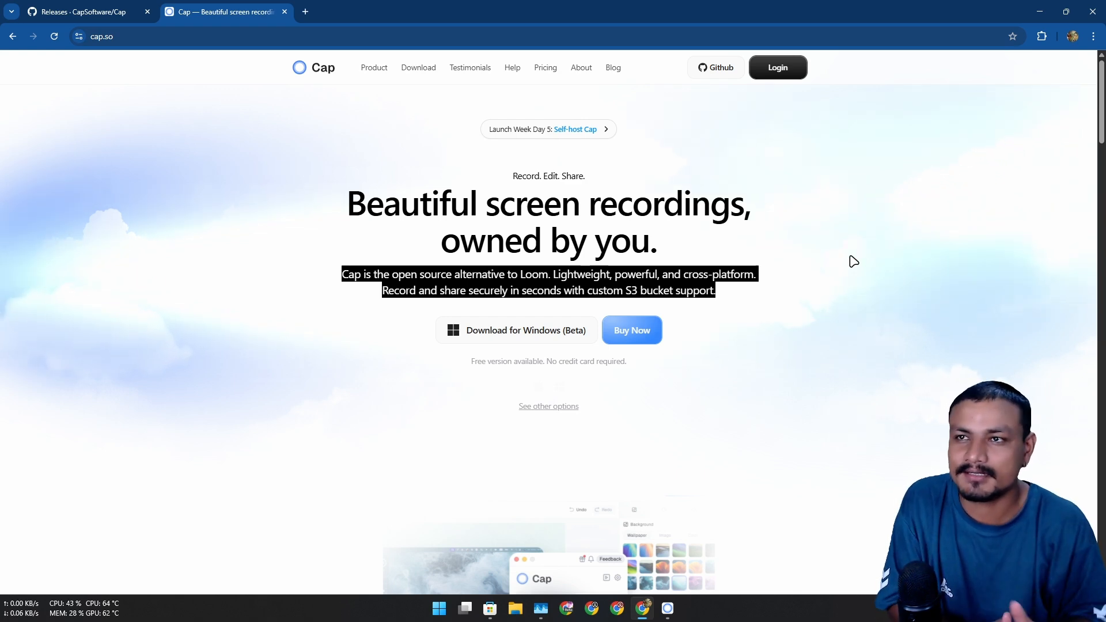
mouse_move(807, 219)
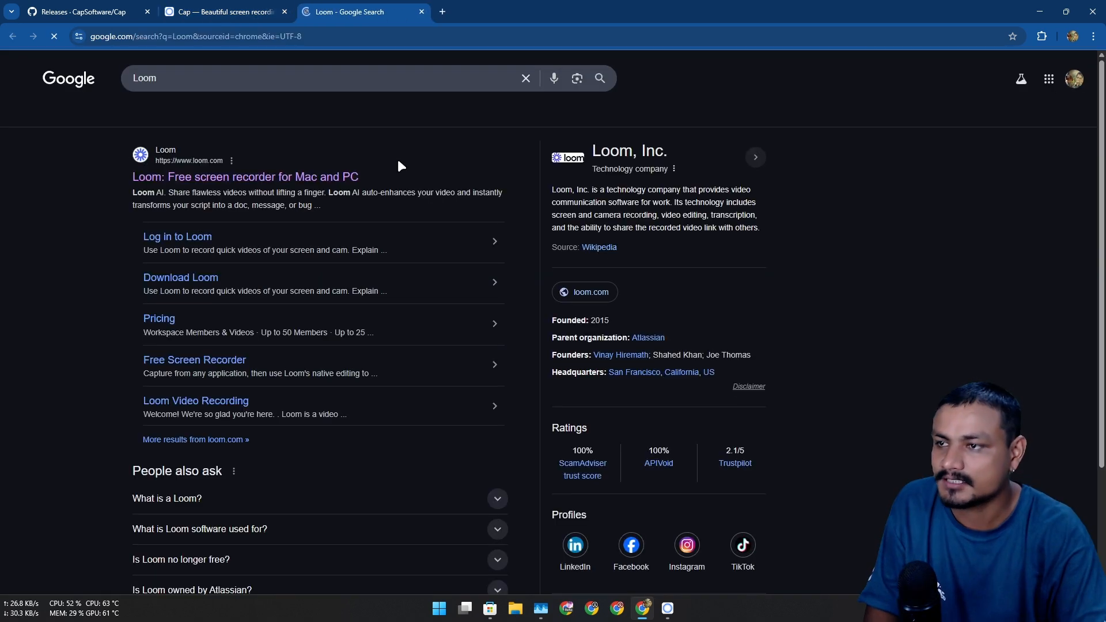
Browse the loom.com homepage from the search result, then close its tab to return to Cap's page.
click(244, 176)
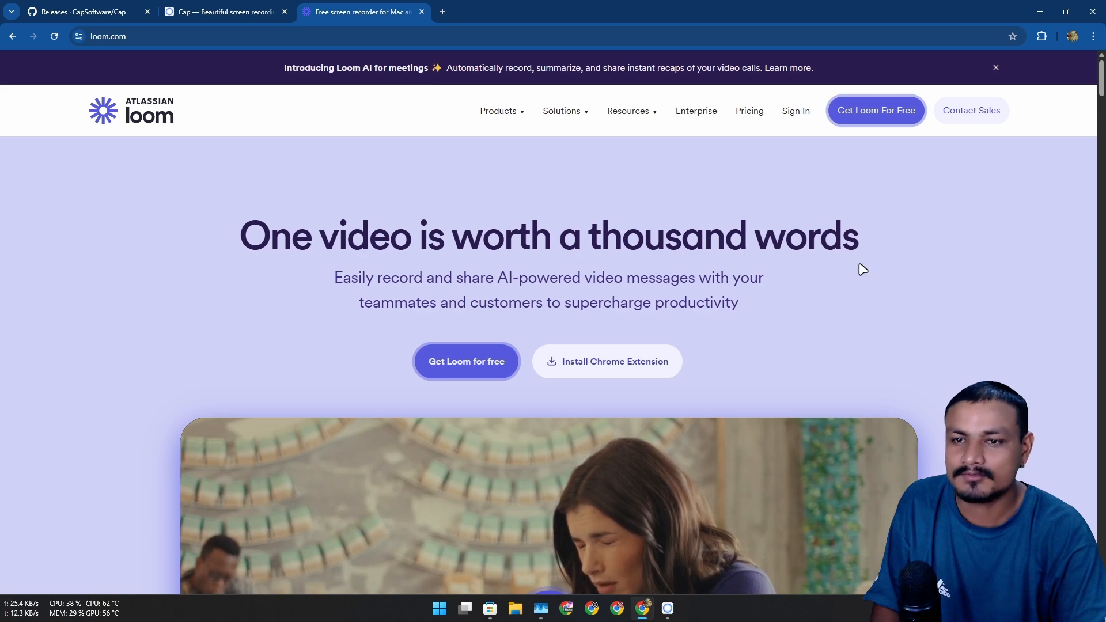
scroll(down, 3)
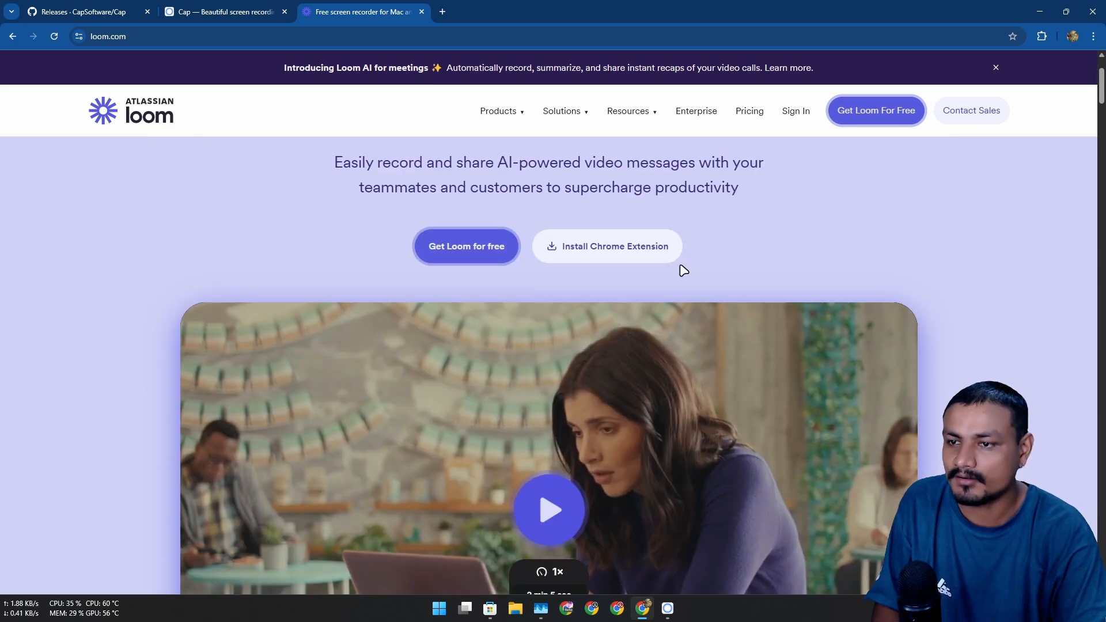
scroll(down, 3)
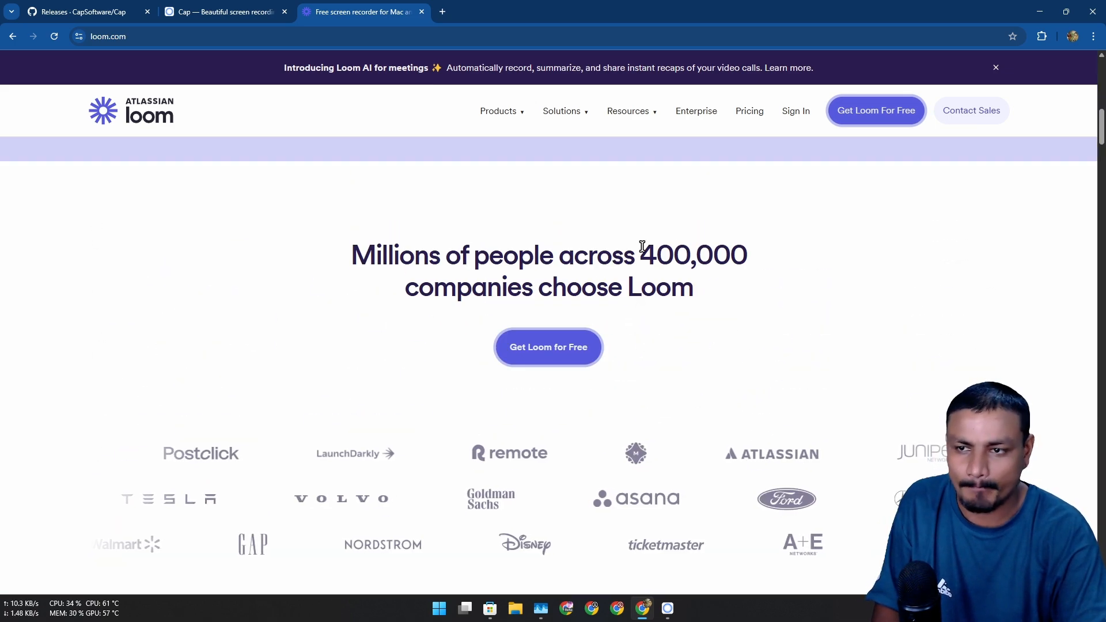
scroll(down, 3)
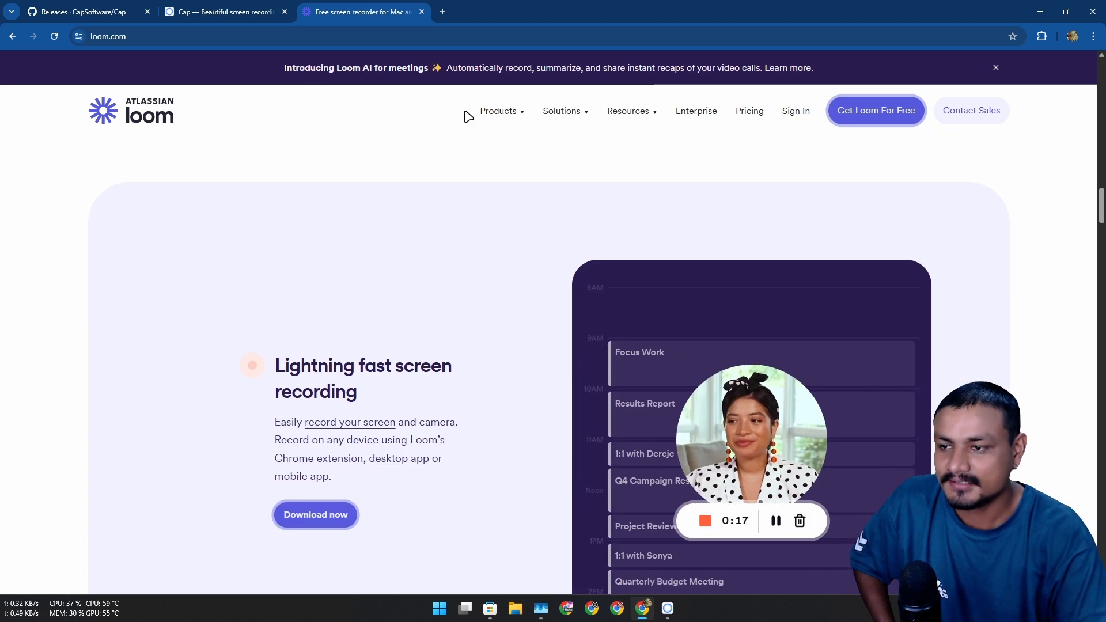
click(422, 11)
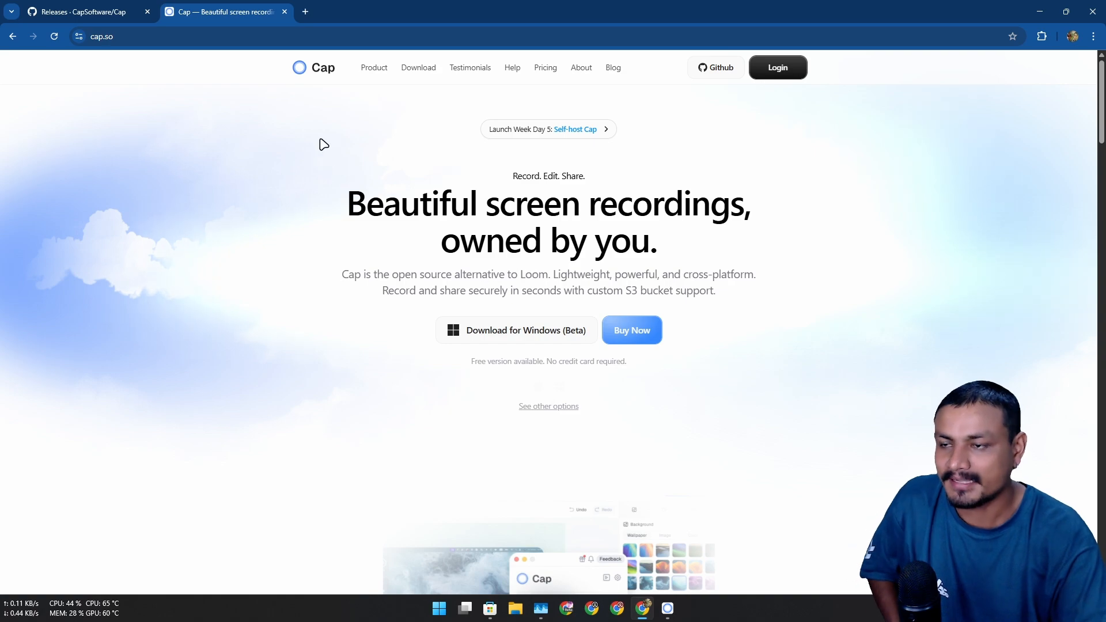
Switch to the CapSoftware/Cap GitHub tab and read the README's self-hosting and architecture sections.
click(79, 11)
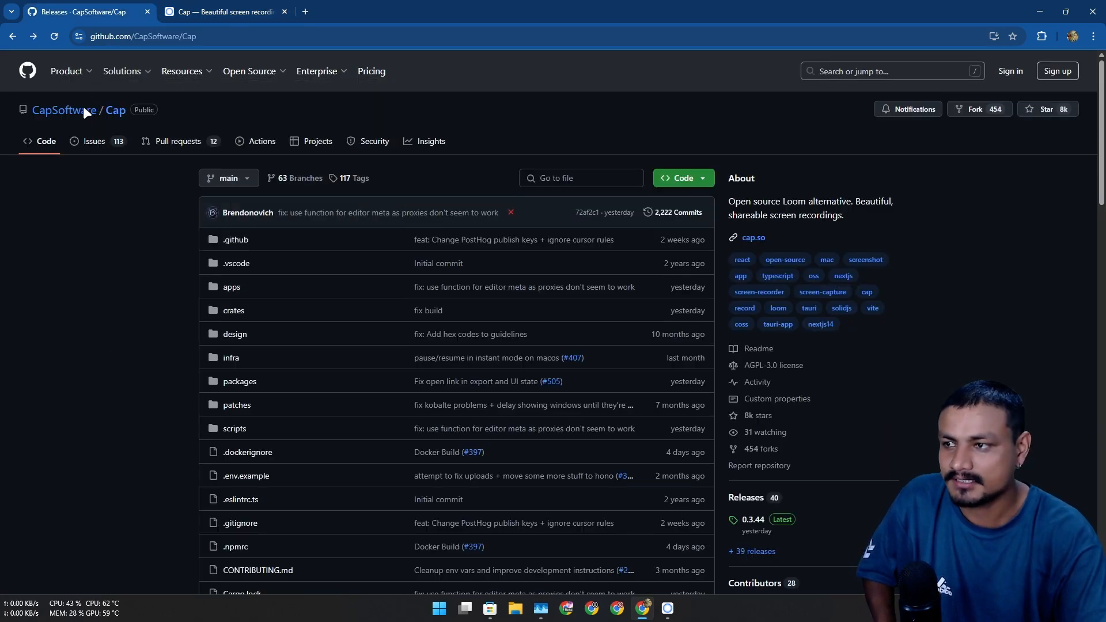
scroll(down, 3)
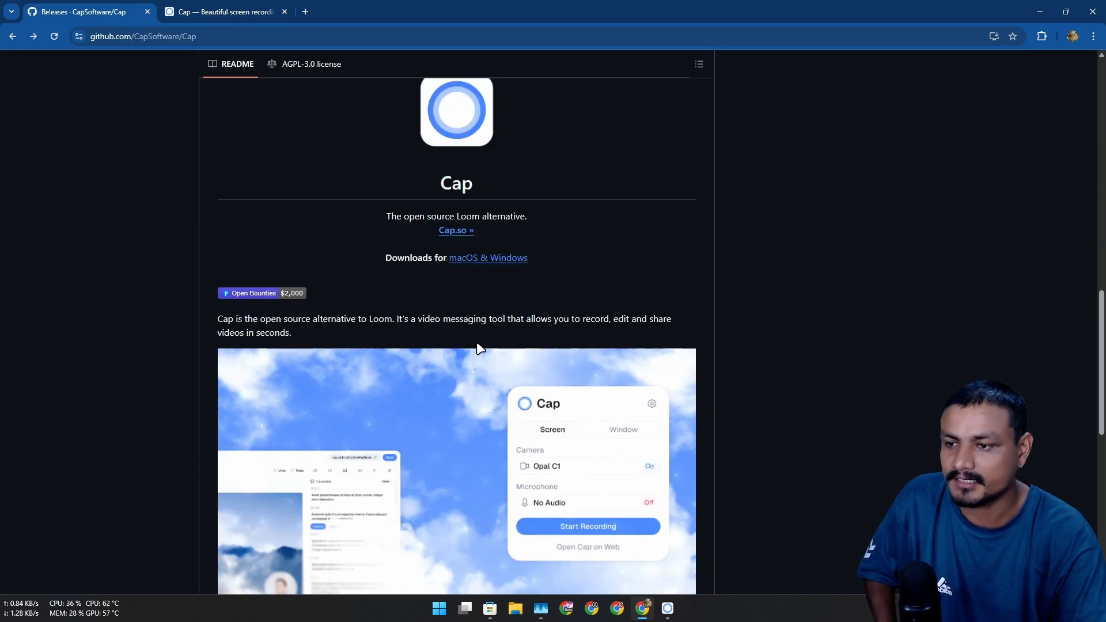
scroll(down, 3)
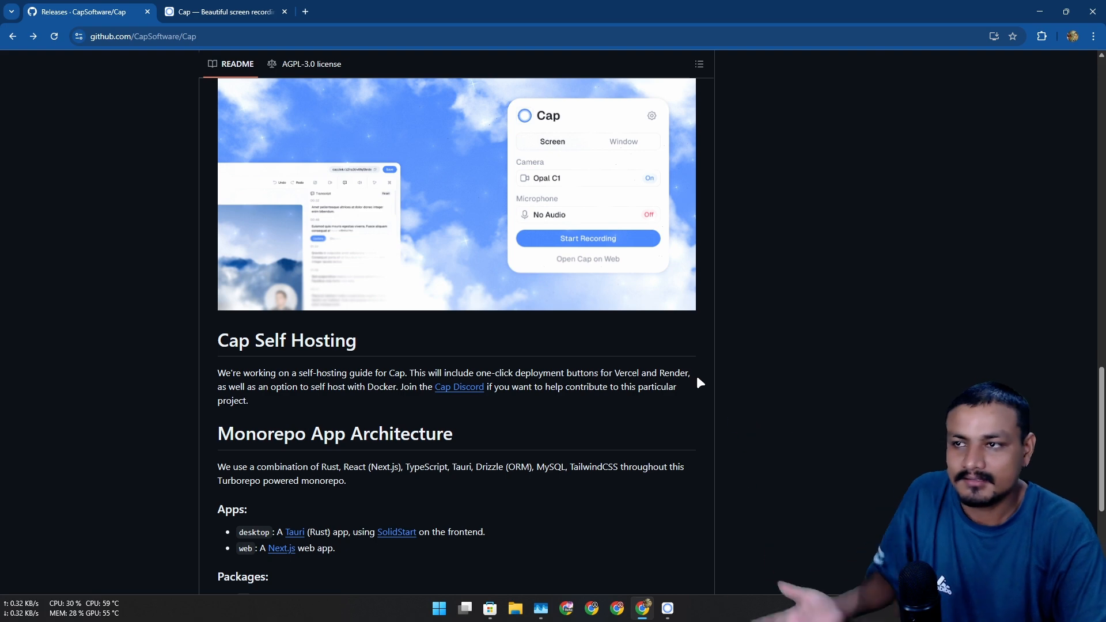
mouse_move(718, 367)
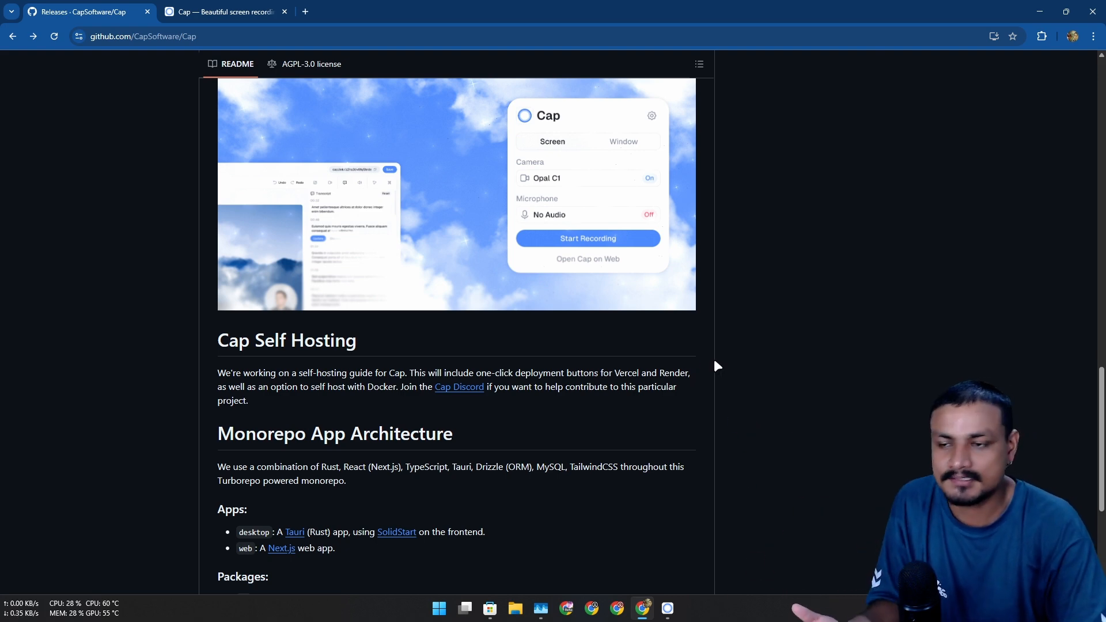
mouse_move(704, 356)
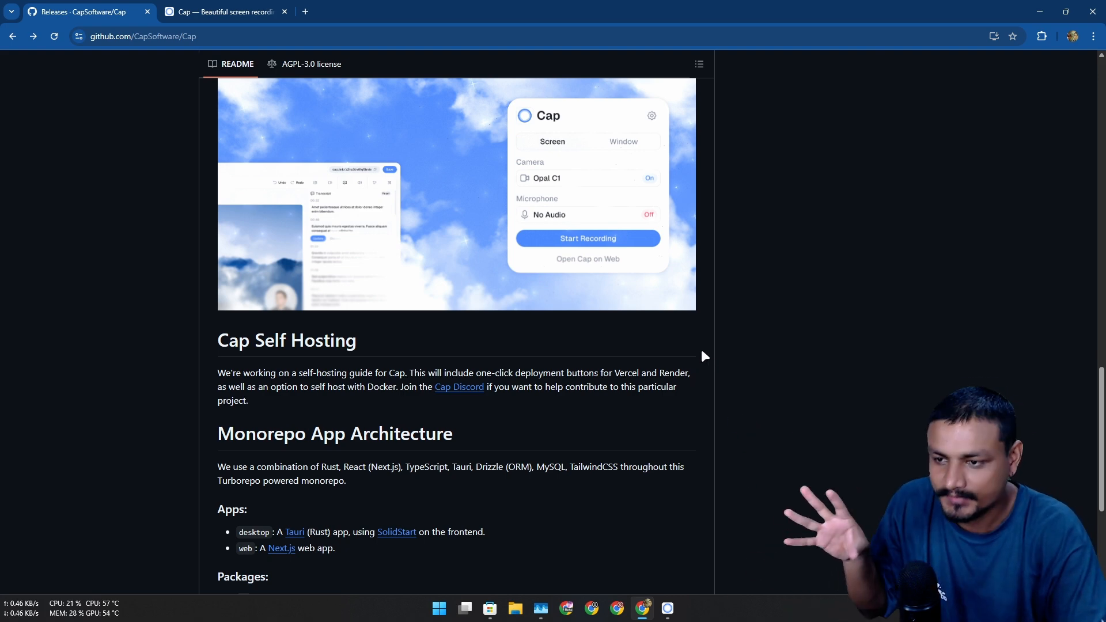
scroll(up, 3)
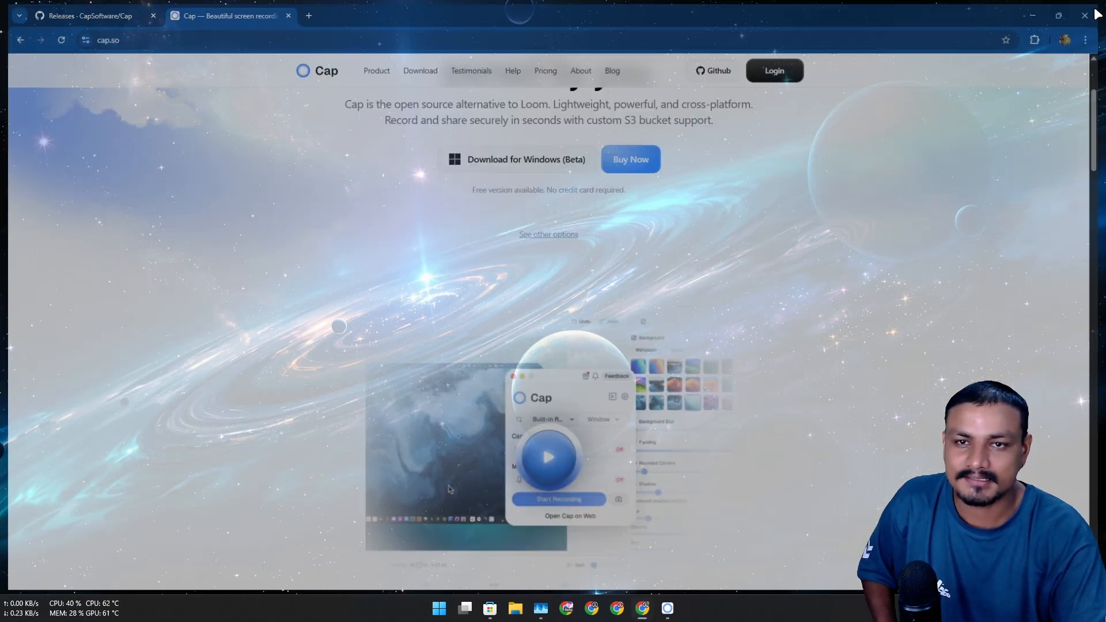
Launch the Cap desktop recorder from the taskbar.
click(1085, 15)
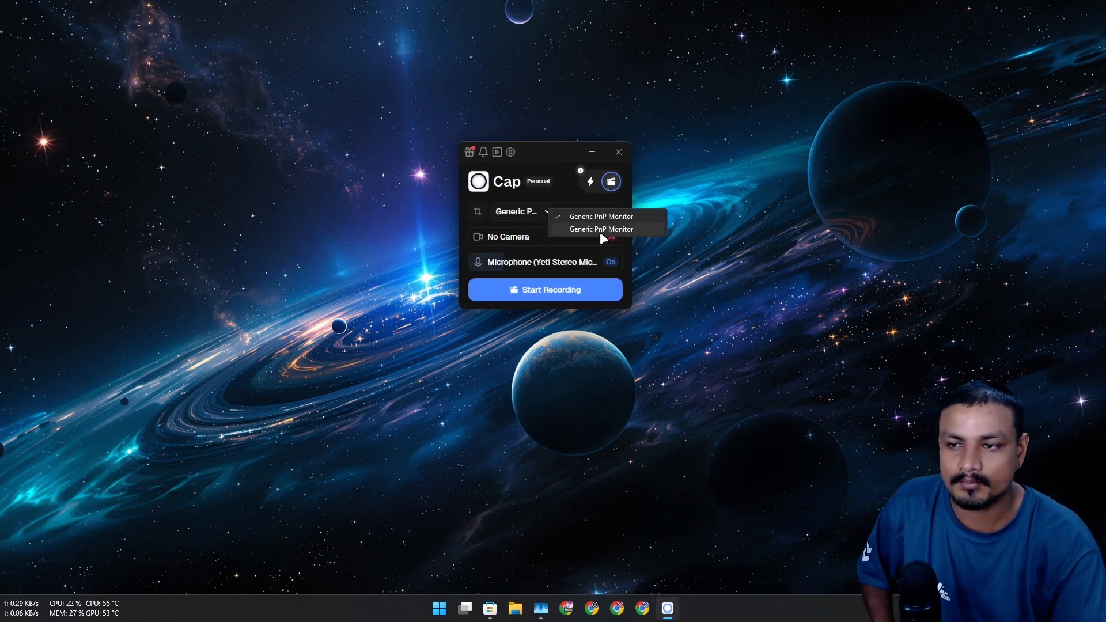
mouse_move(515, 217)
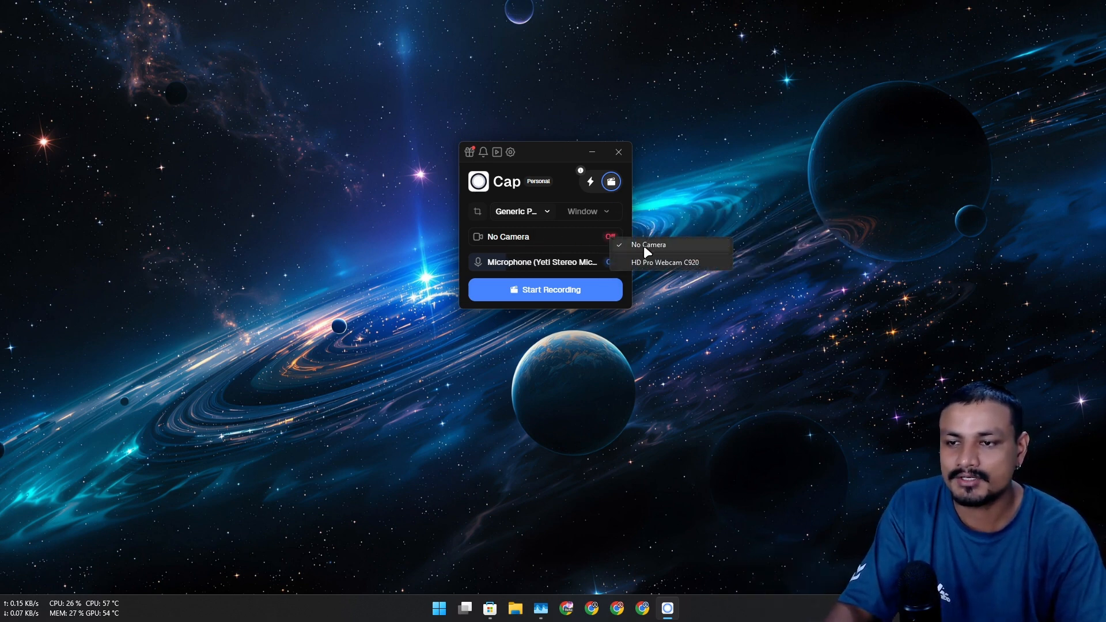
Select the HD Pro Webcam C920 as Cap's camera so a live preview appears.
click(665, 263)
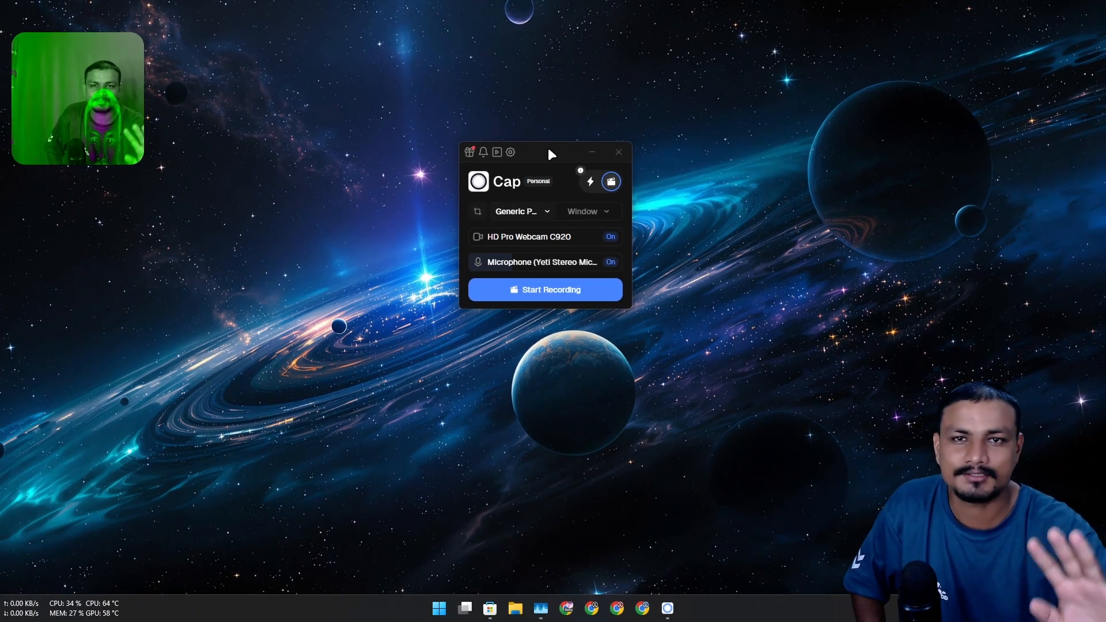
mouse_move(536, 312)
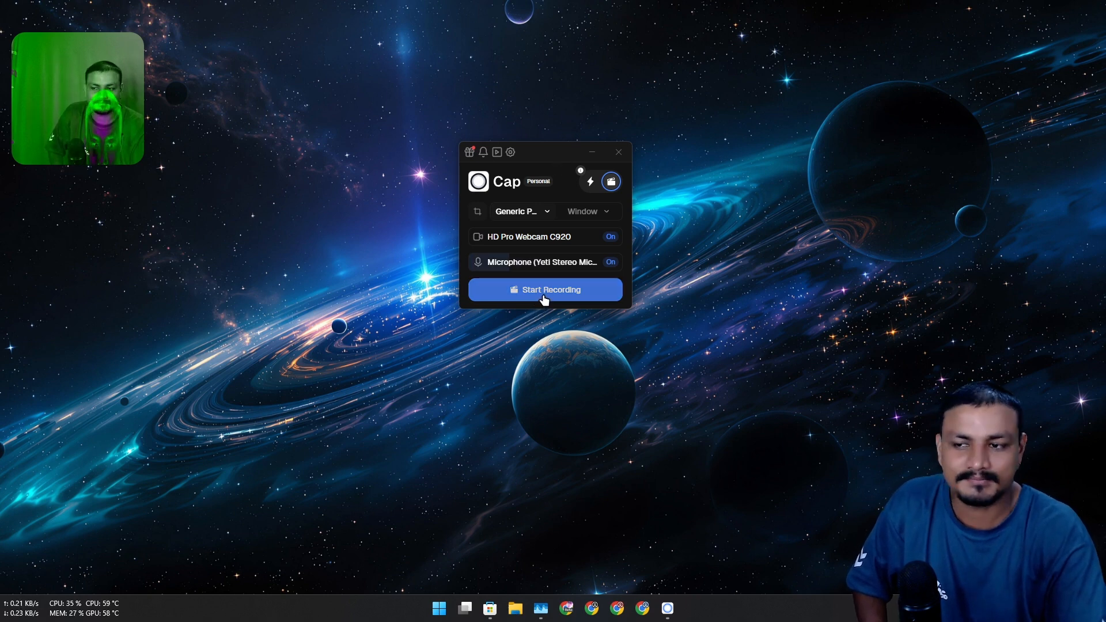
Start recording, show Task Manager briefly and close it during the roughly 30-second capture.
click(545, 289)
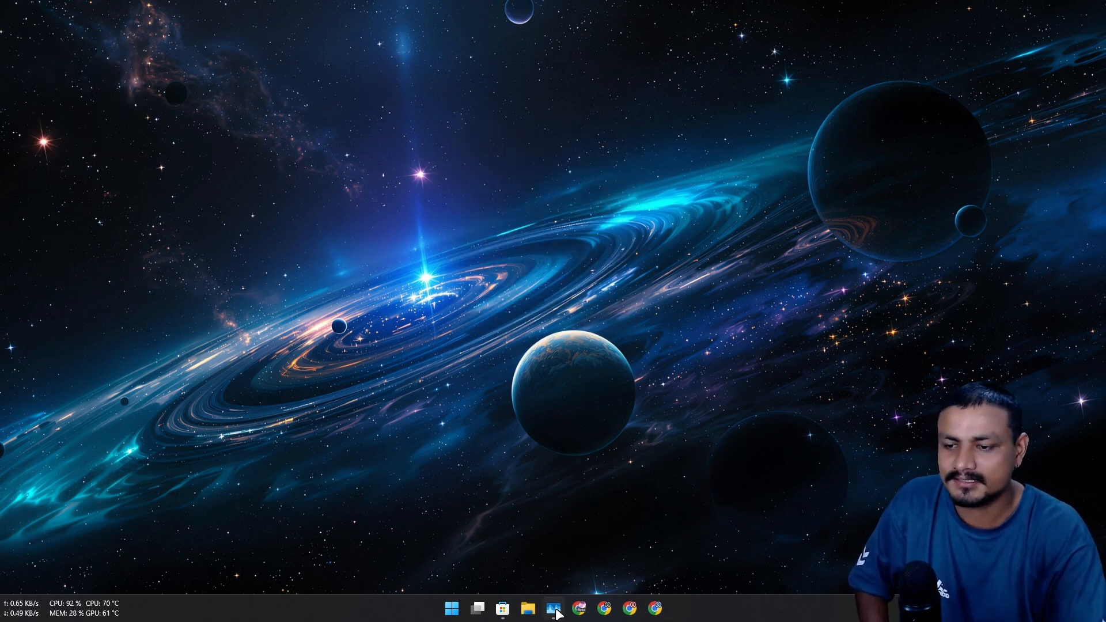
click(553, 607)
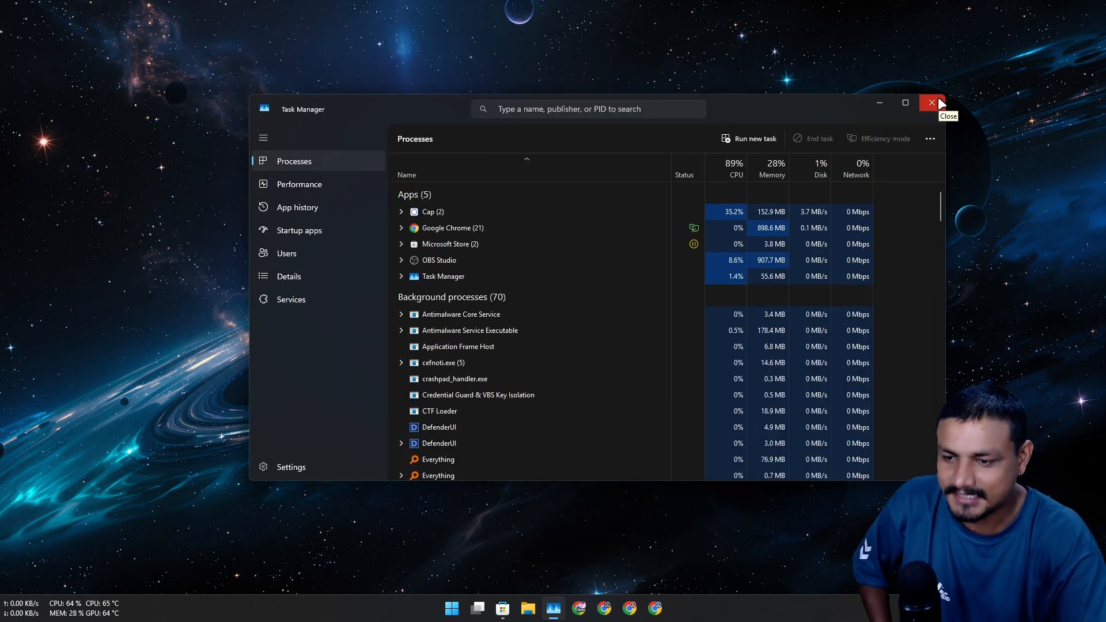
click(931, 102)
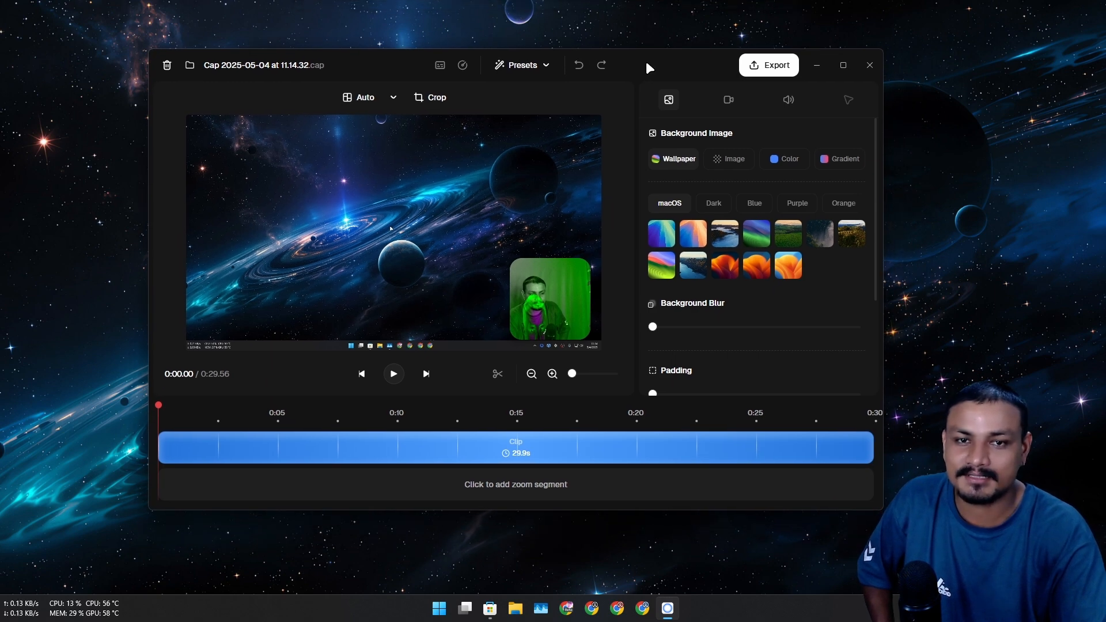
Maximize the Cap editor and look through its Audio and Camera settings.
click(844, 65)
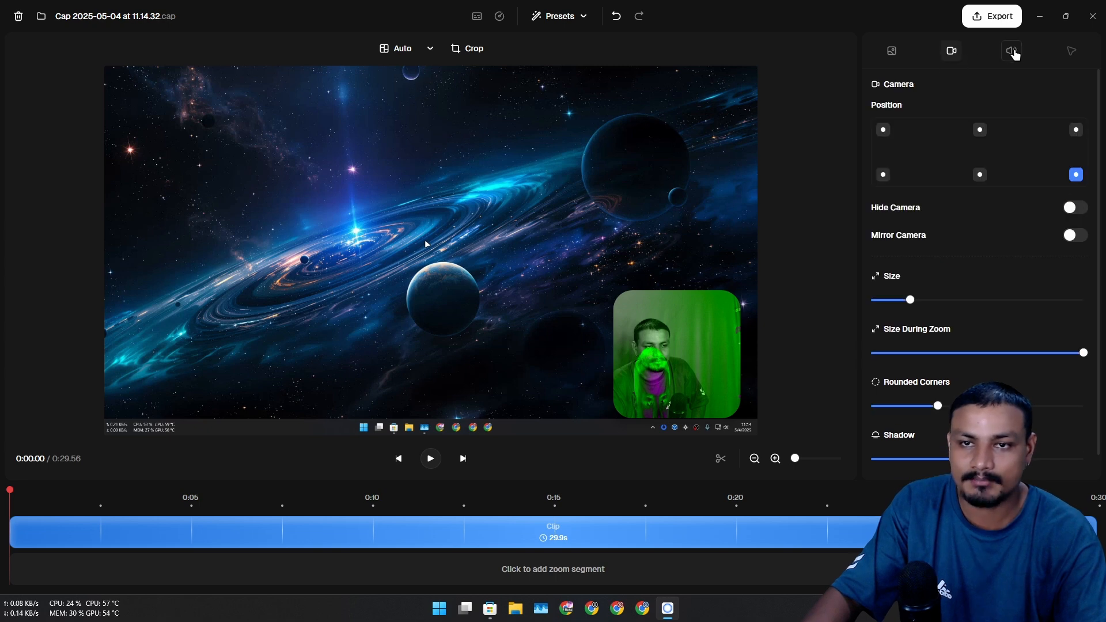
click(1010, 51)
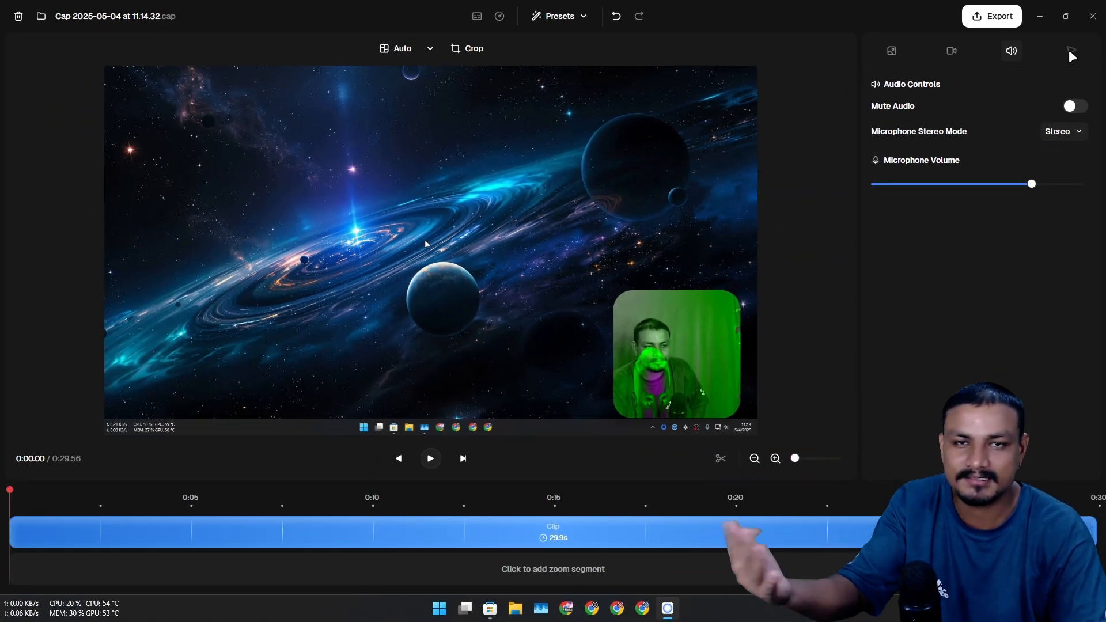
click(952, 51)
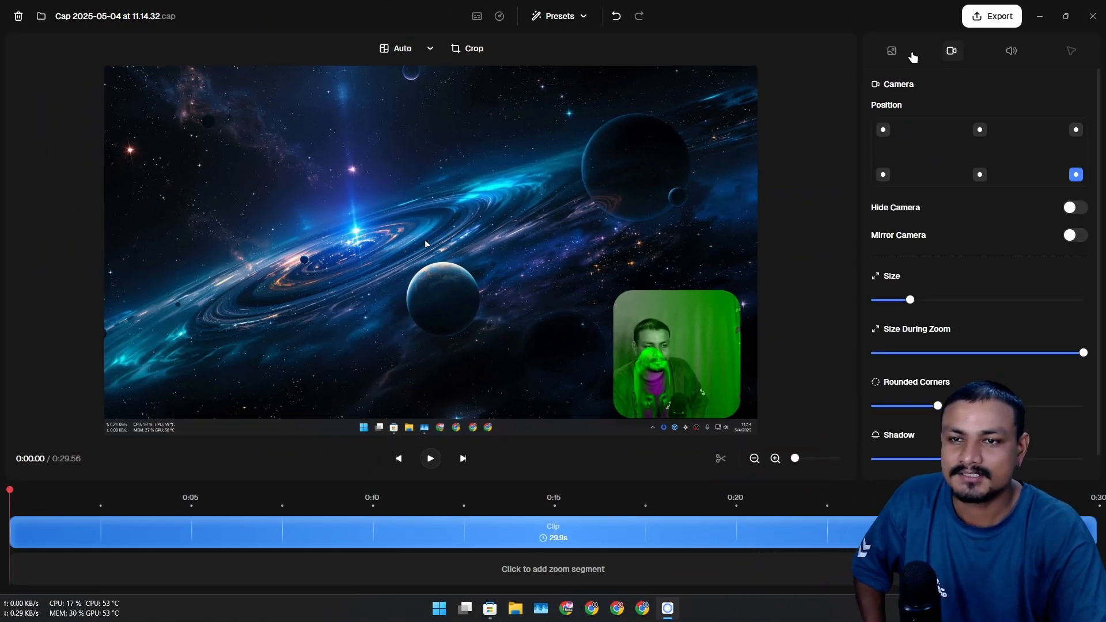
In Background settings, choose a colourful macOS wallpaper with strong blur, rounded corners and padding 0.
click(890, 51)
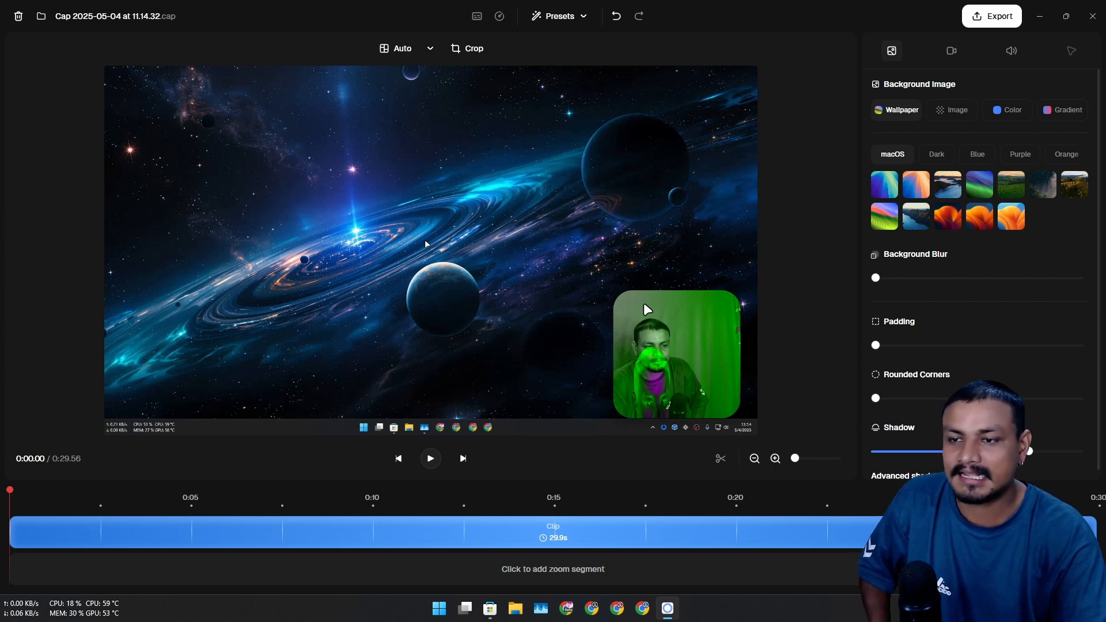
mouse_move(649, 270)
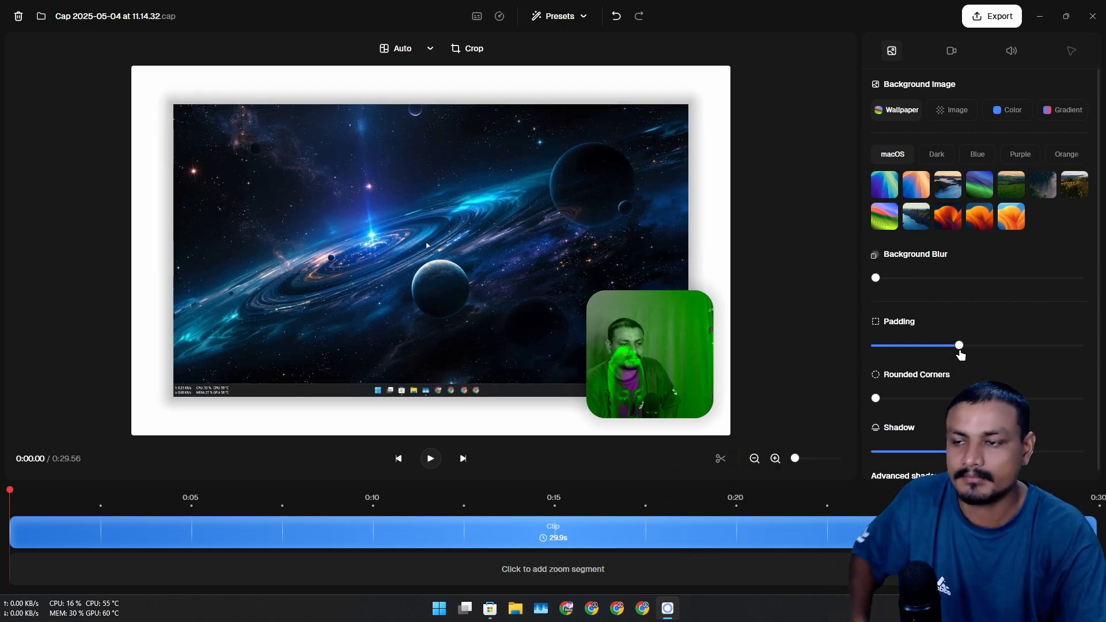
mouse_move(854, 296)
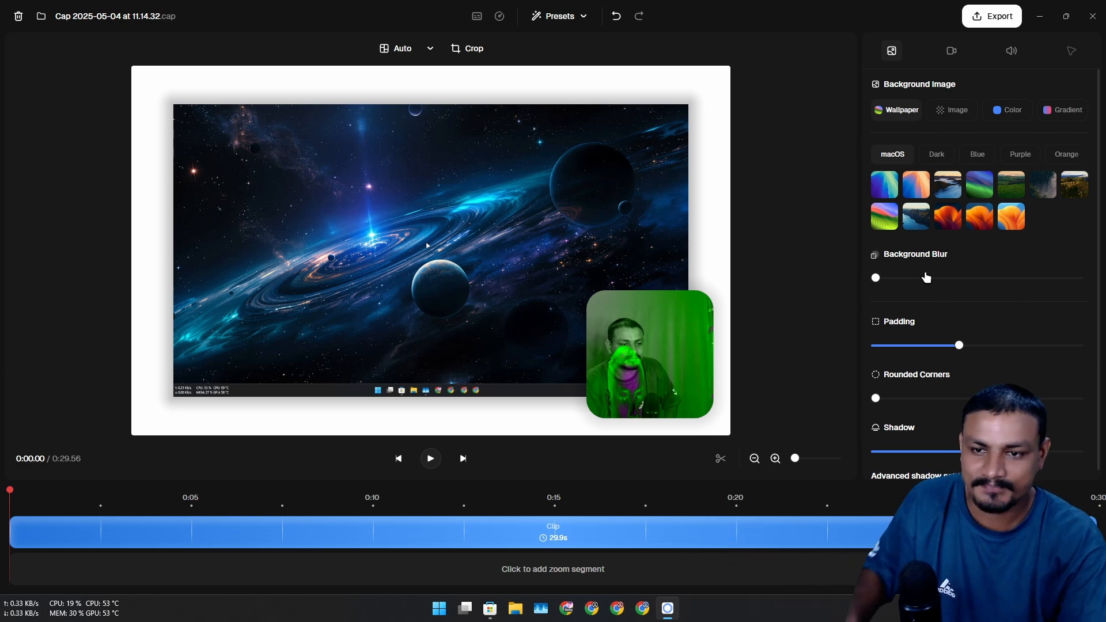
click(884, 184)
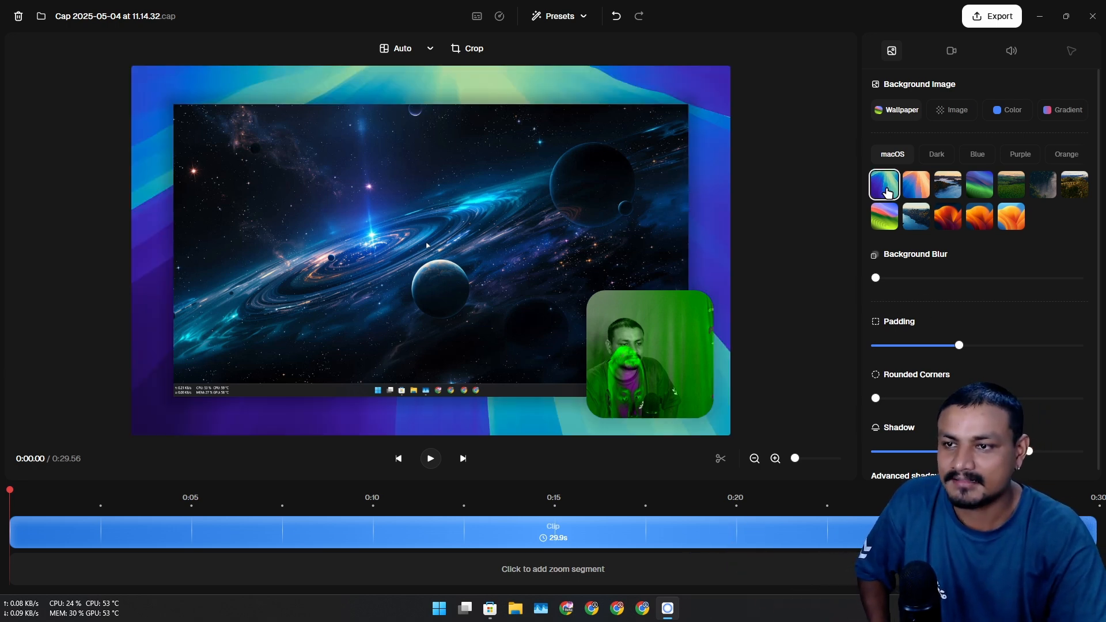
click(948, 184)
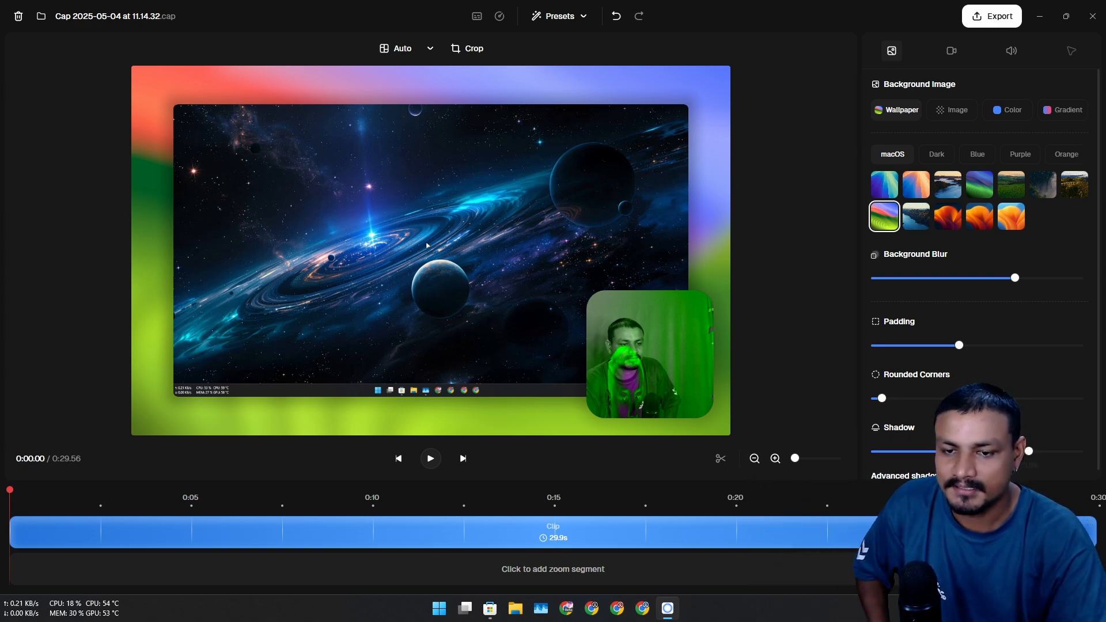
scroll(up, 3)
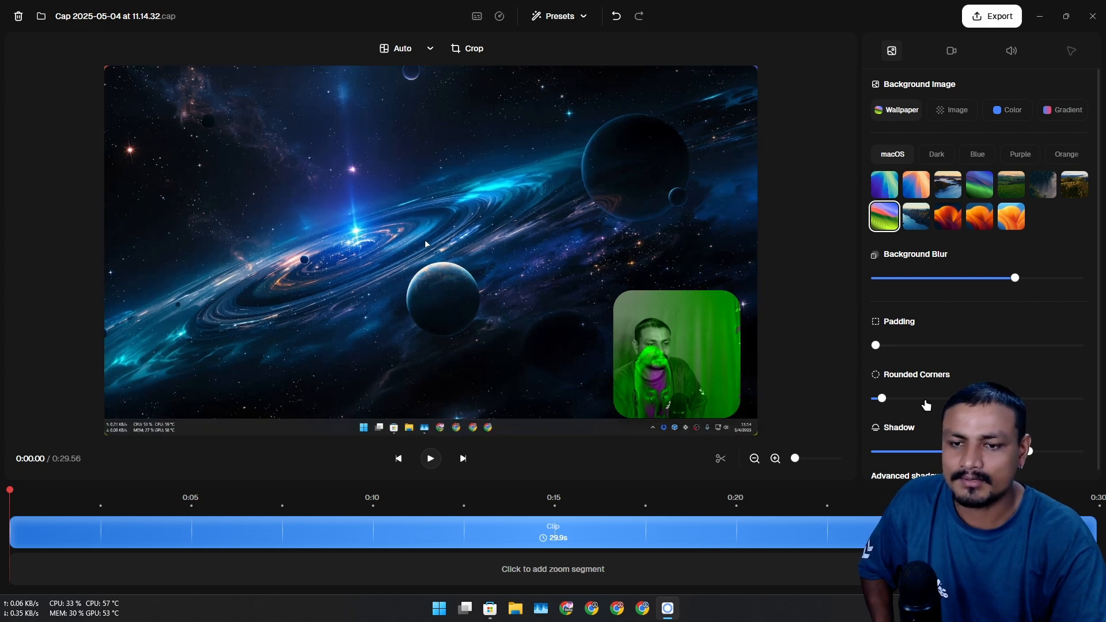
Try webcam positions and Hide Camera, settling on the bottom-left corner.
click(951, 50)
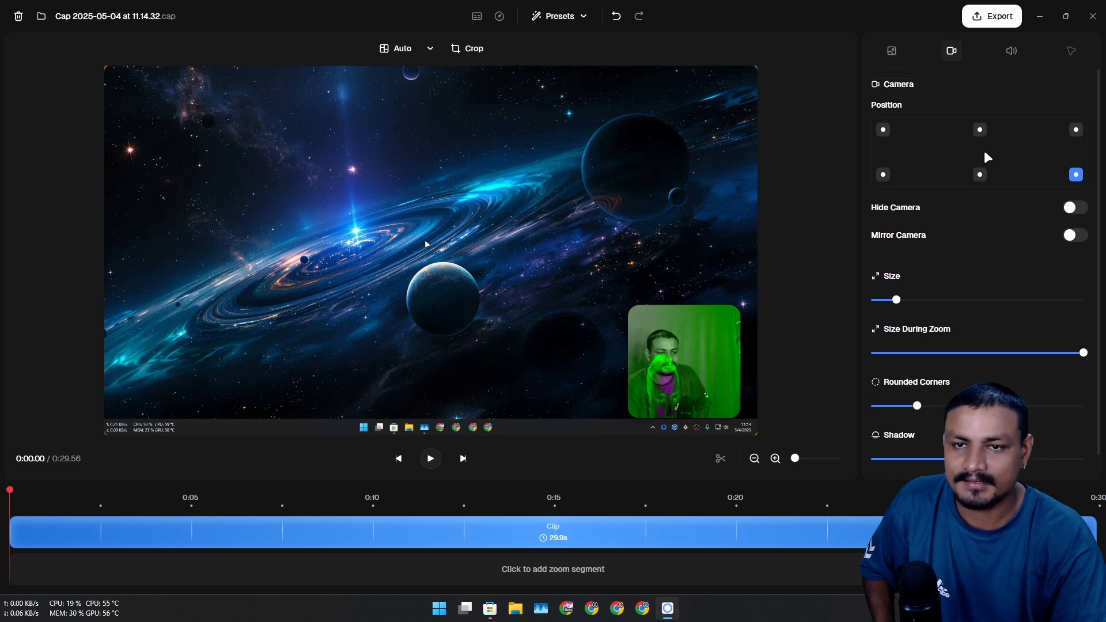
click(883, 129)
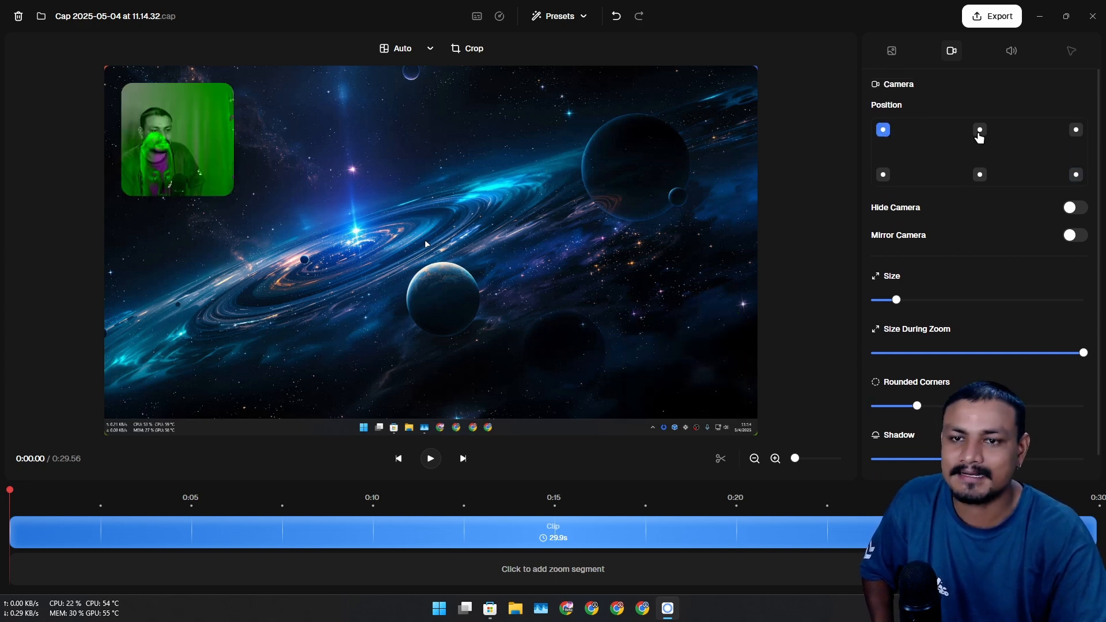
click(1075, 174)
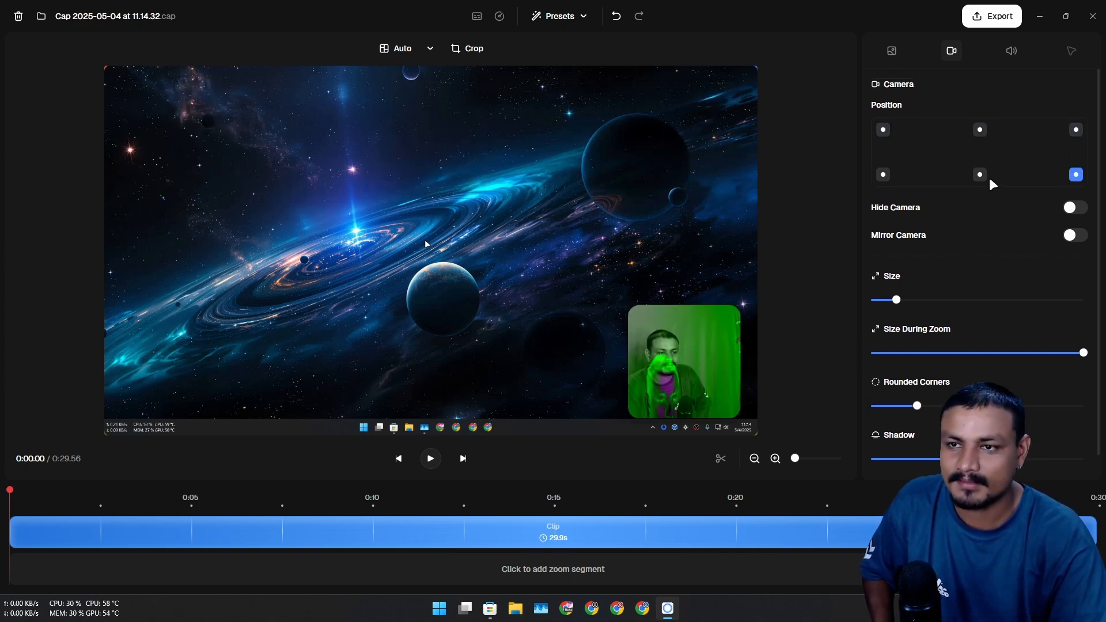
click(883, 129)
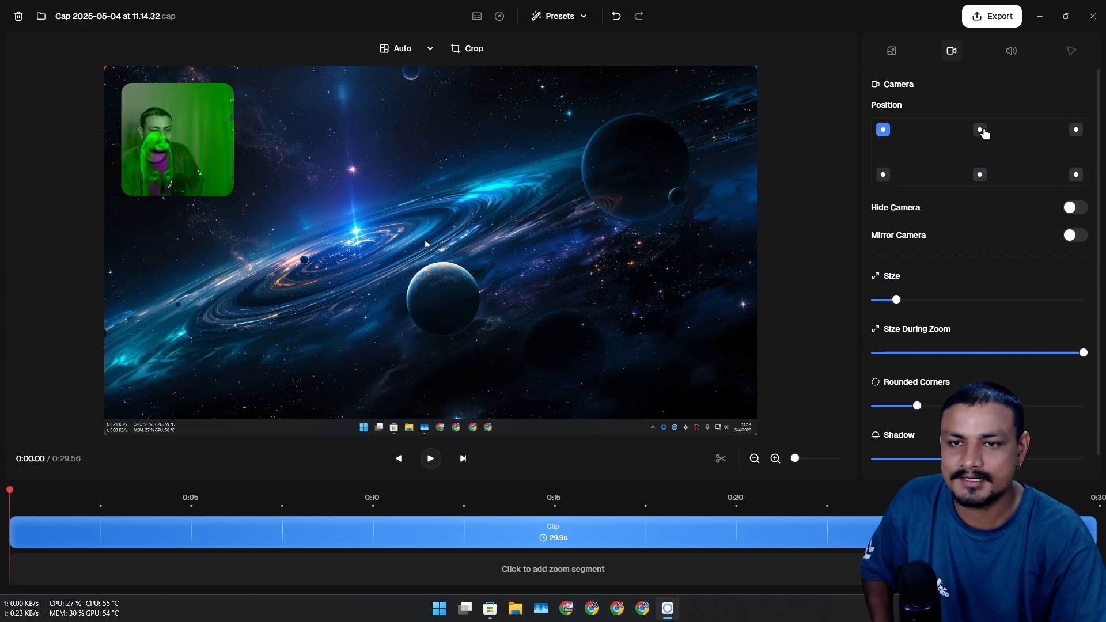
click(1073, 207)
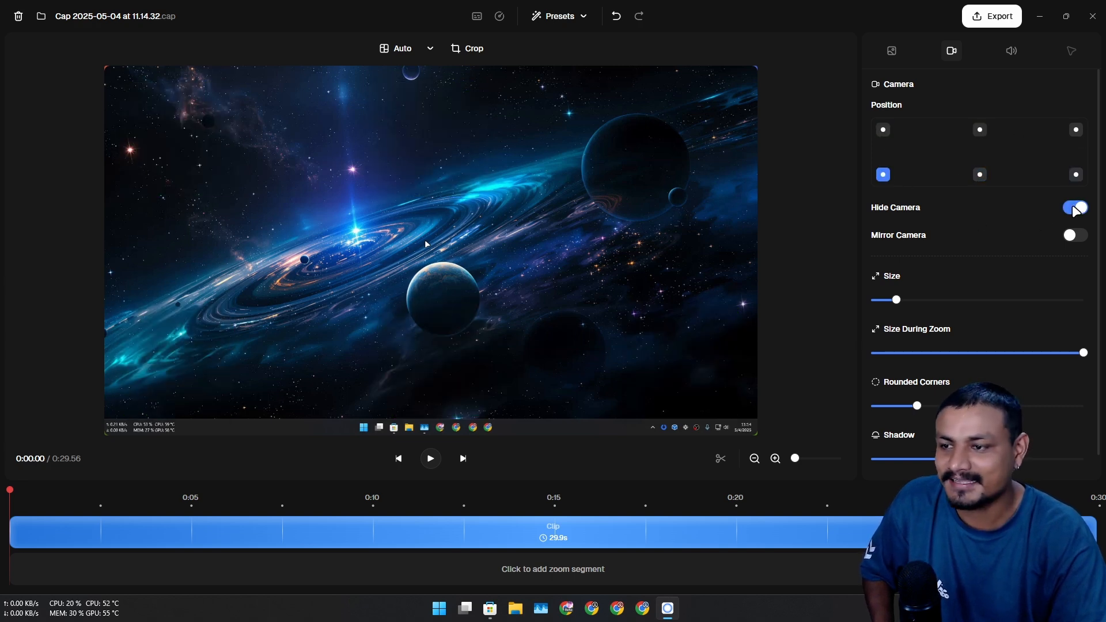
click(1074, 207)
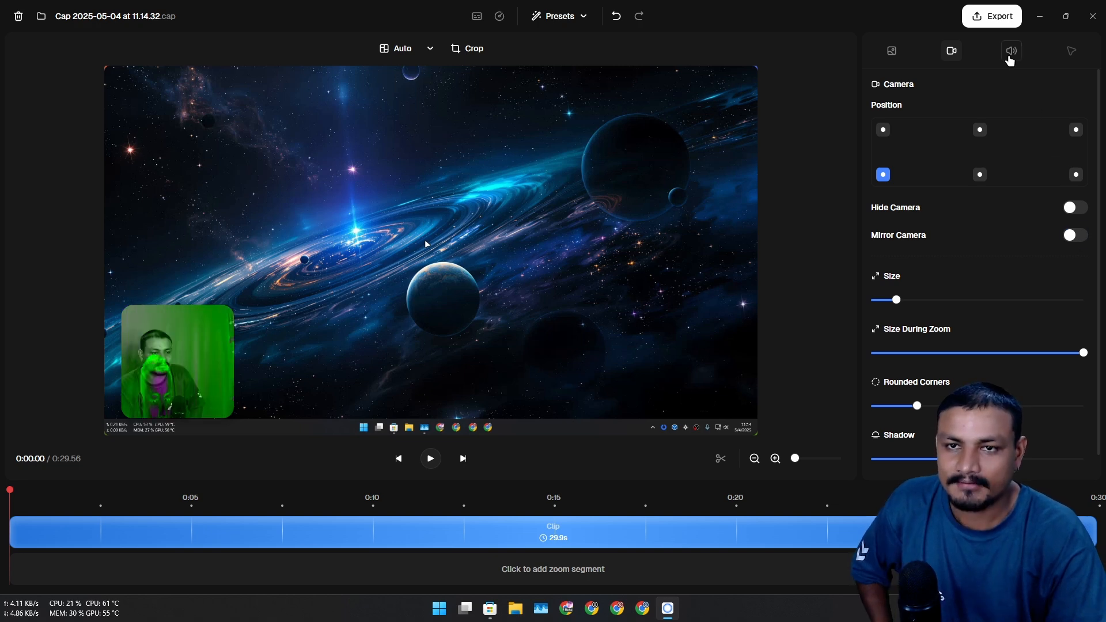
click(1011, 51)
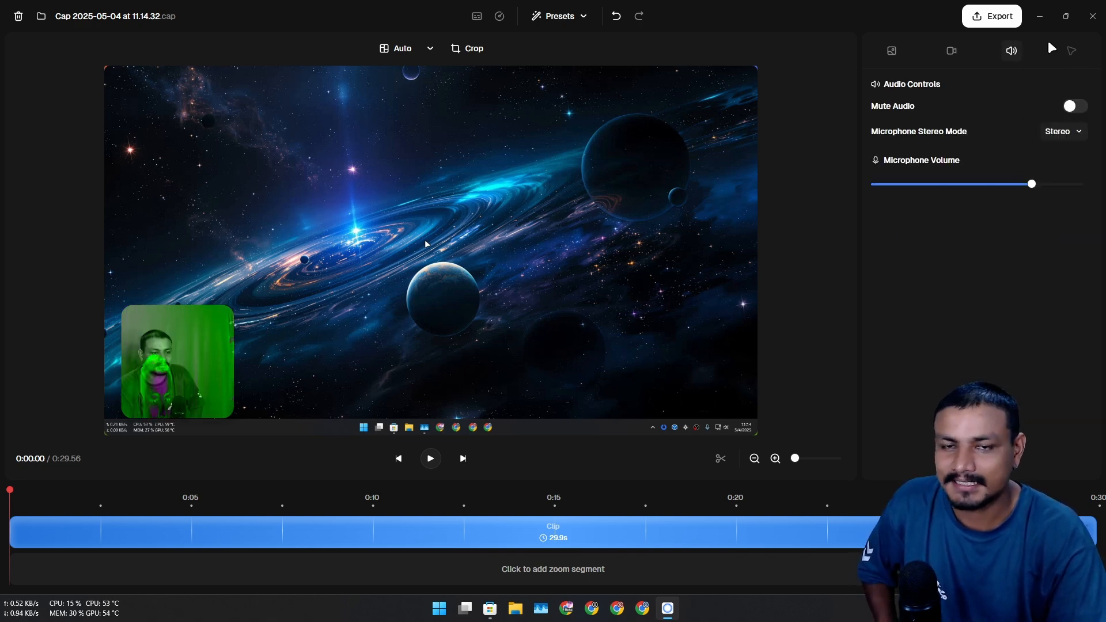
Apply the centred 960x540 crop to the recording.
click(473, 48)
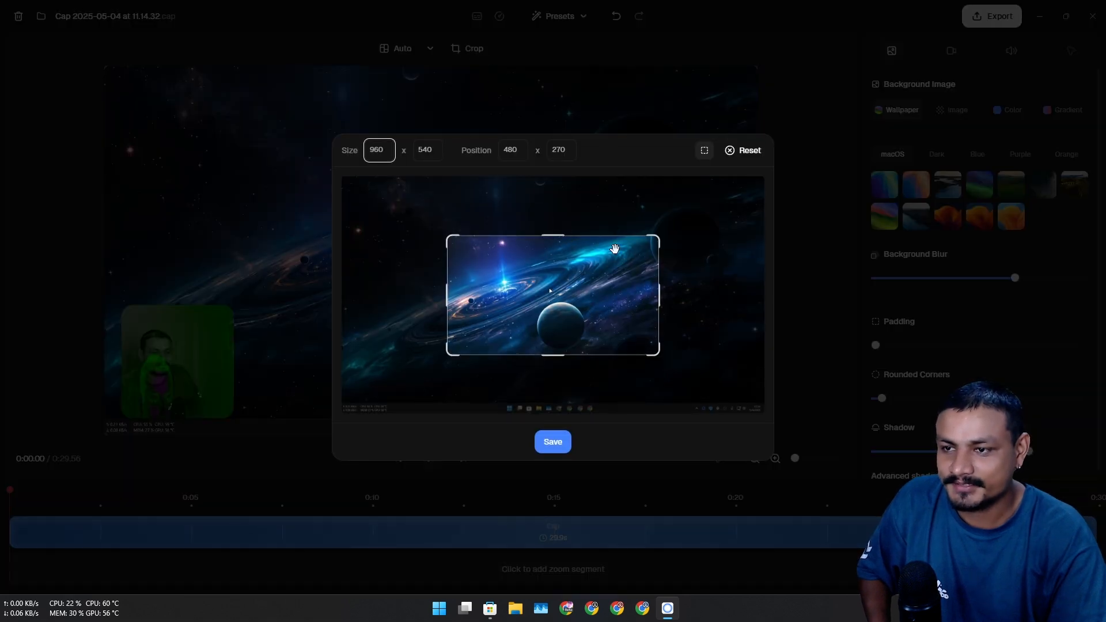
click(552, 441)
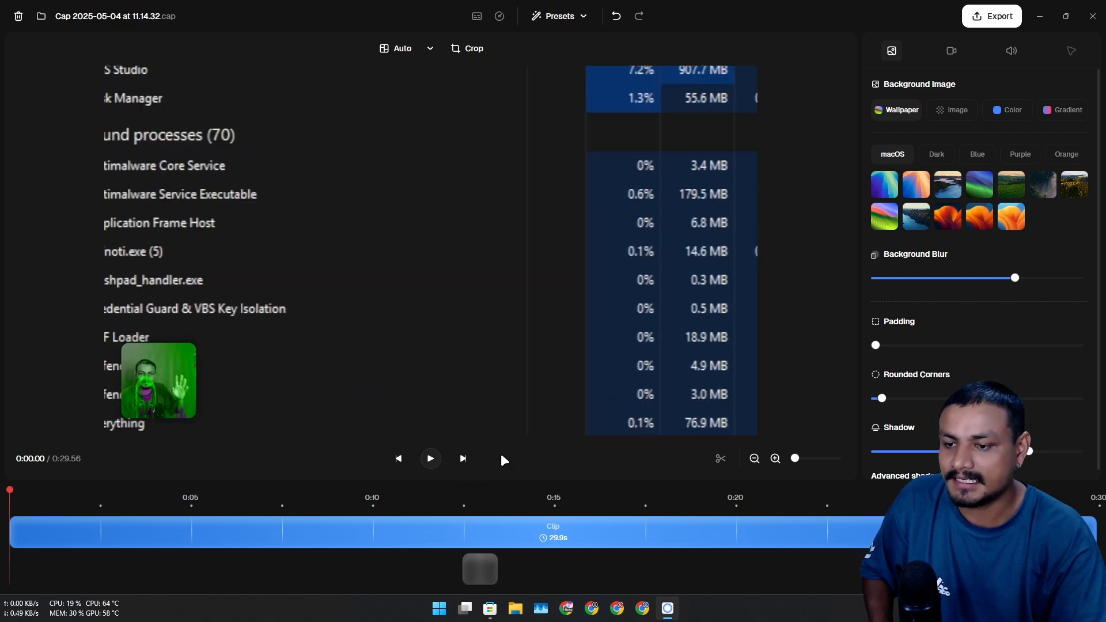
Place a 1.5x zoom segment at about 0:12 on the timeline, then jump to the clip end.
click(459, 495)
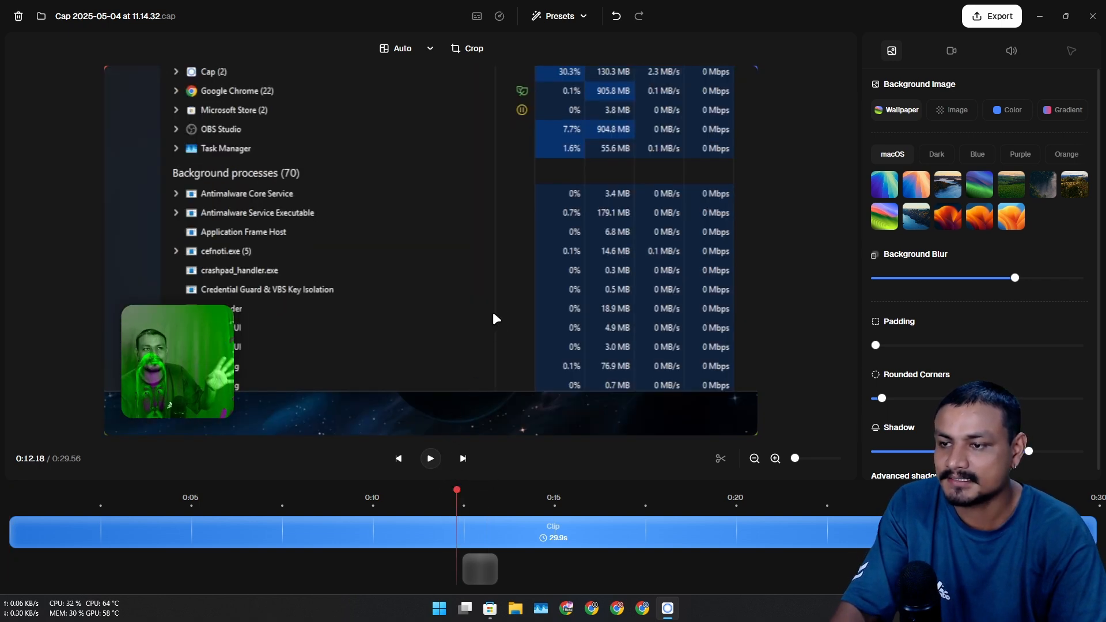
click(430, 458)
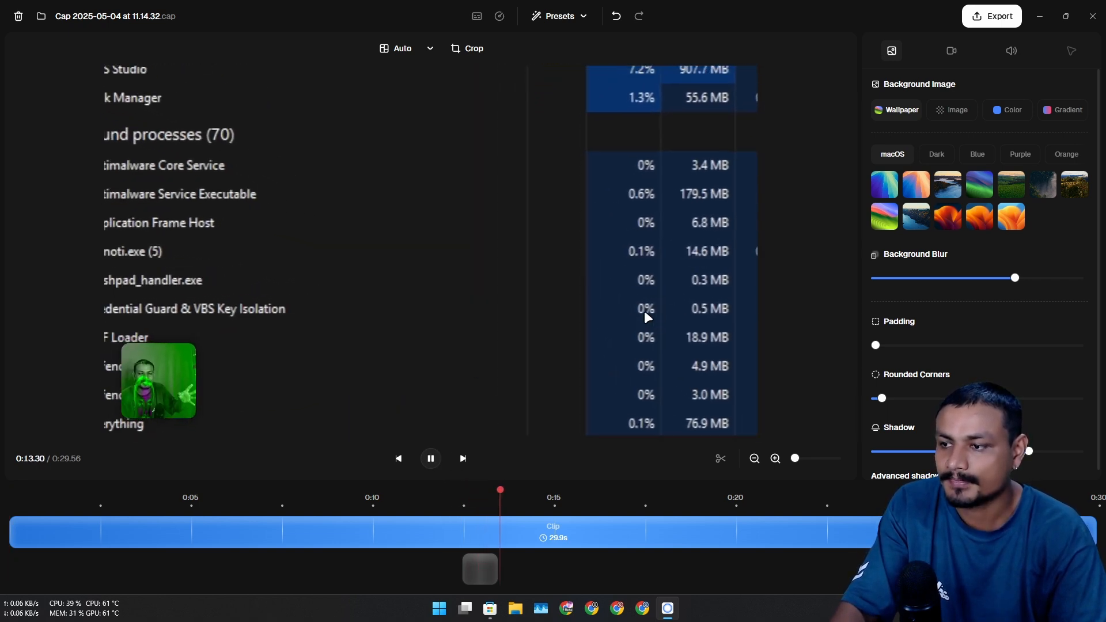
click(429, 459)
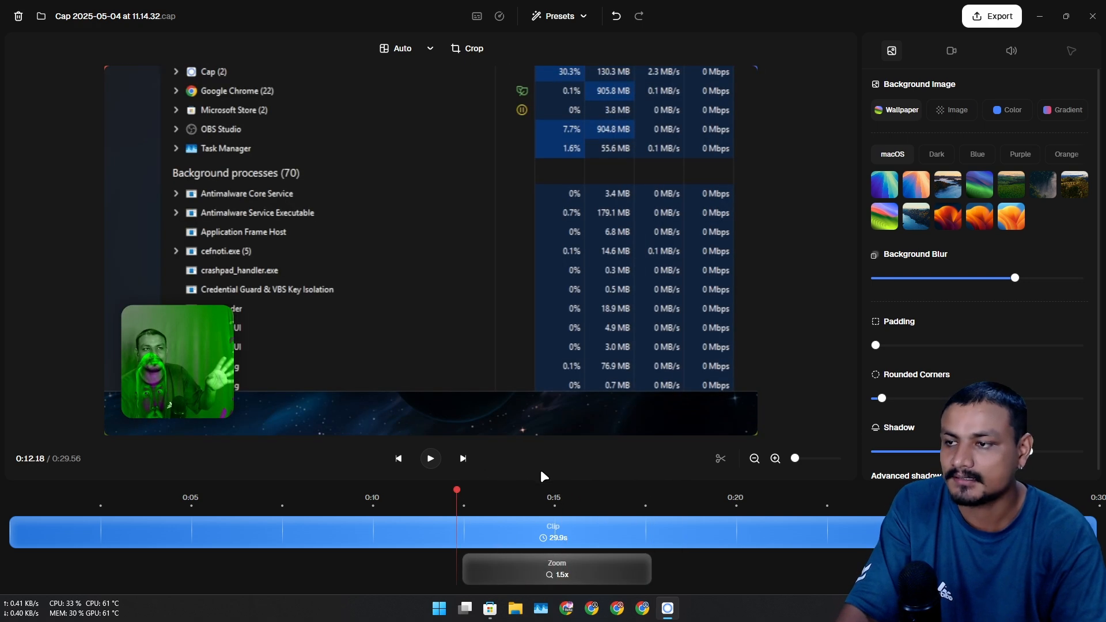
click(430, 459)
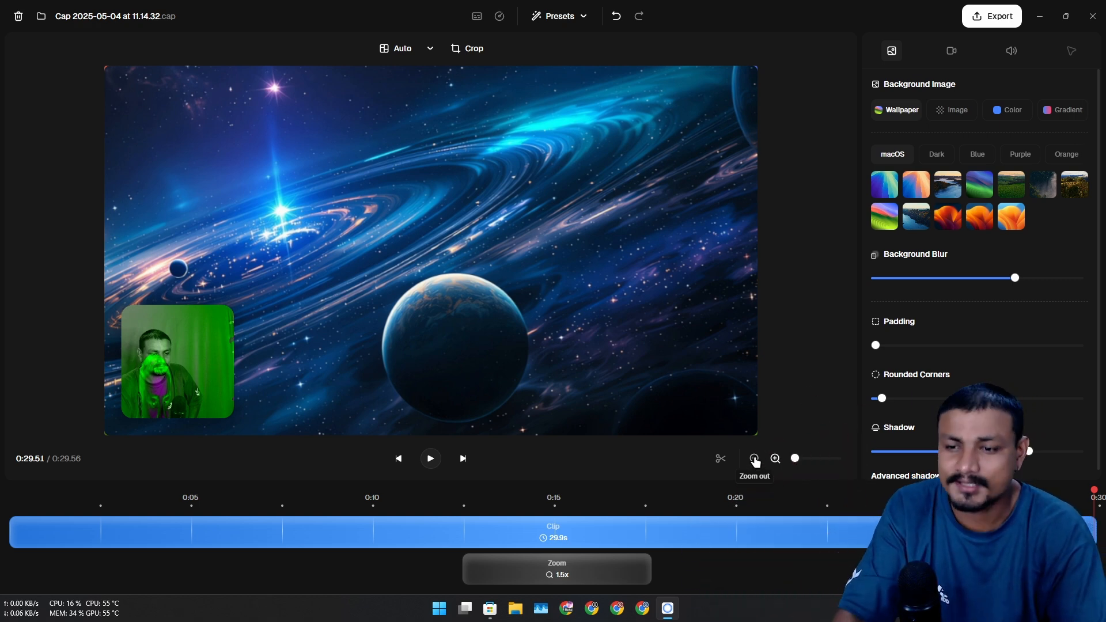
click(430, 459)
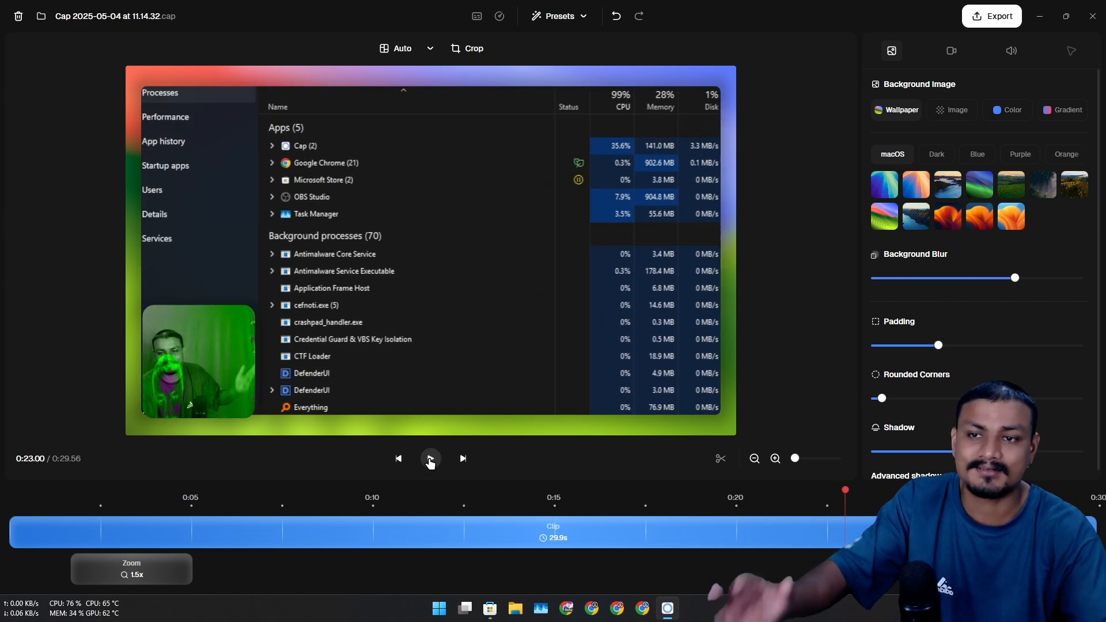
click(430, 458)
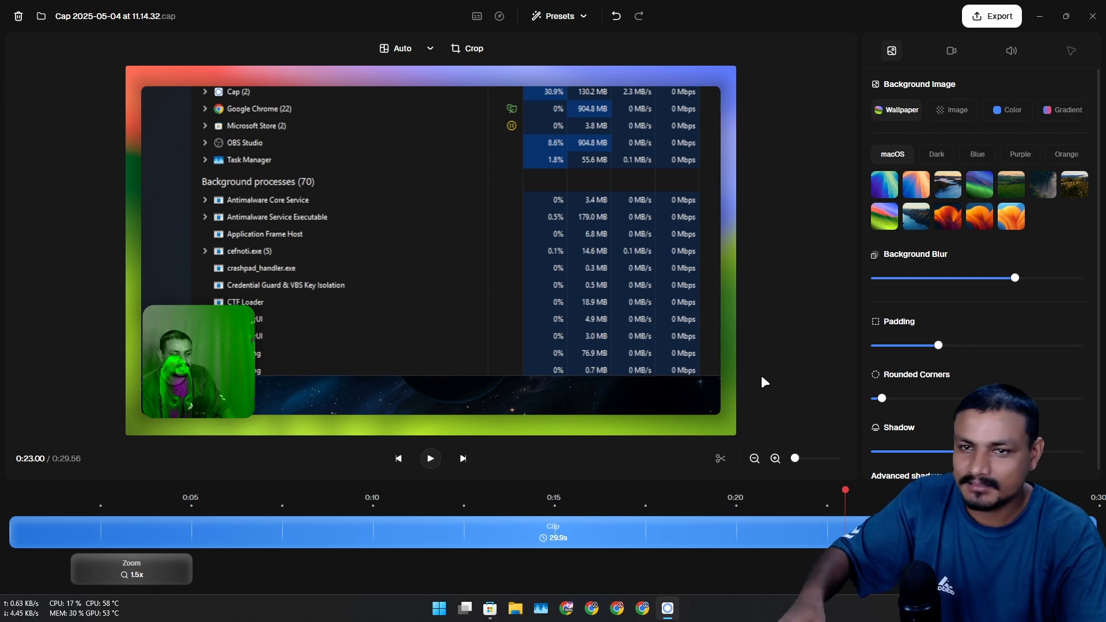
click(951, 51)
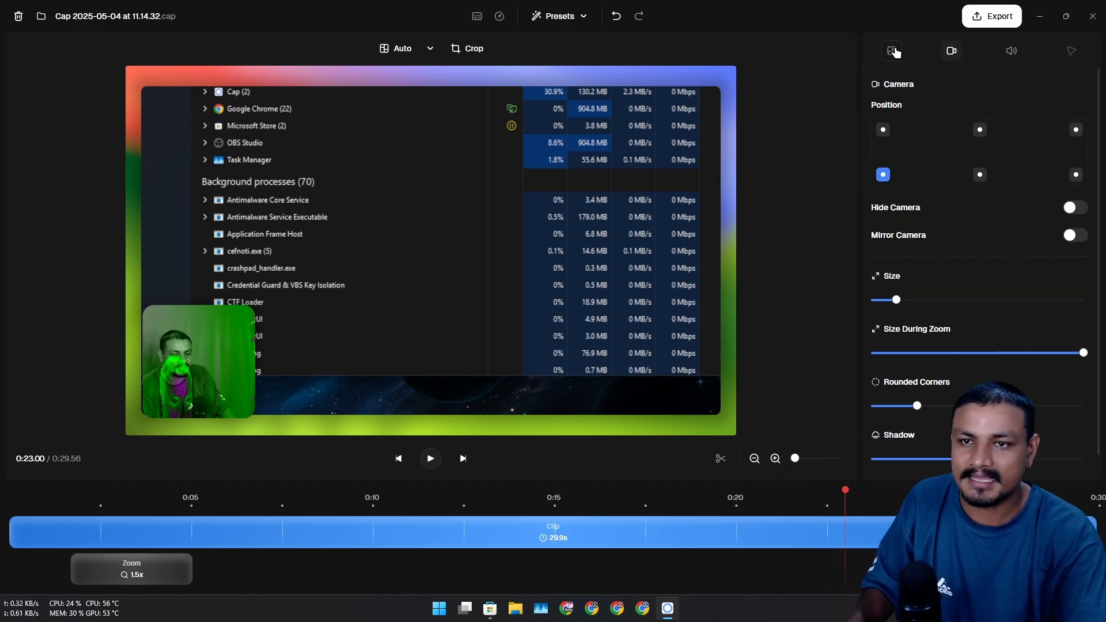
click(891, 50)
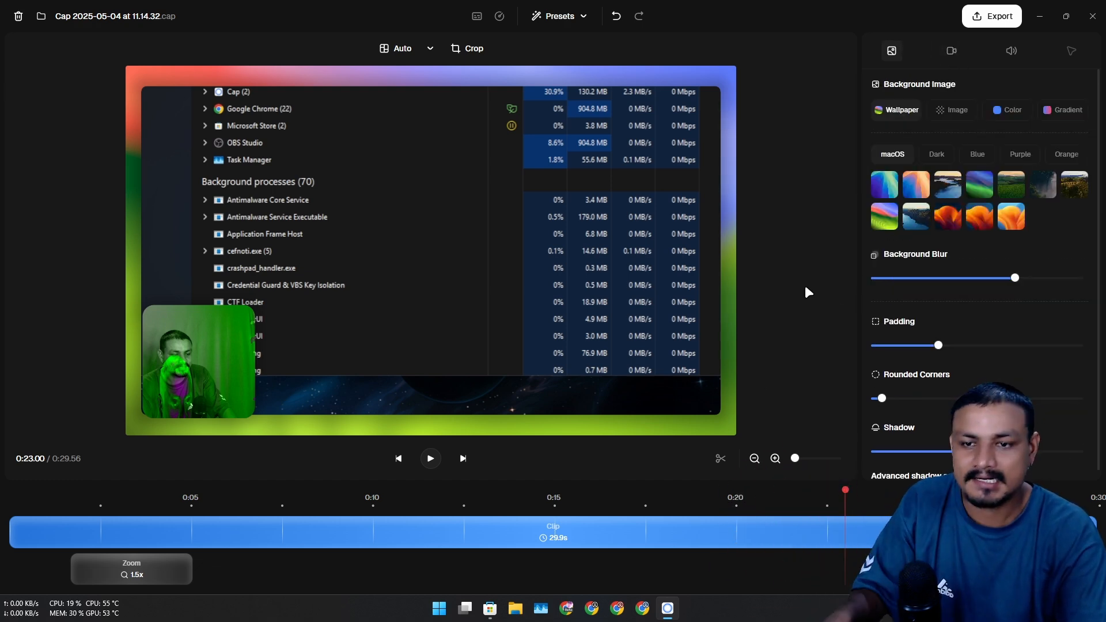
mouse_move(829, 370)
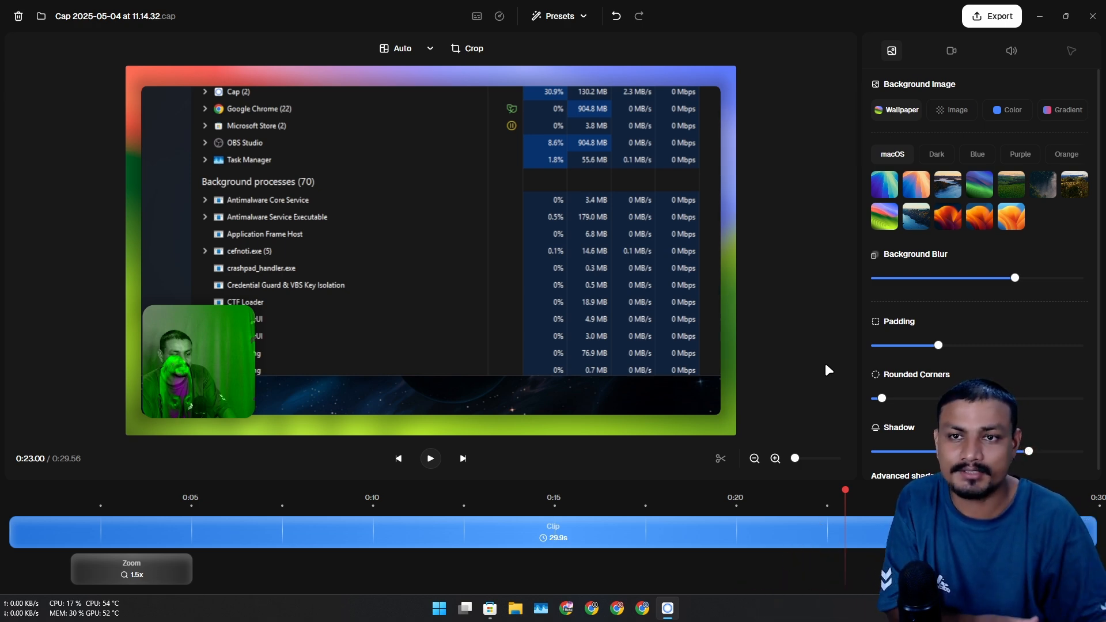
Preview the zoomed section near 0:04, then bring up Export set to MP4, 30 FPS, 1080p.
click(438, 609)
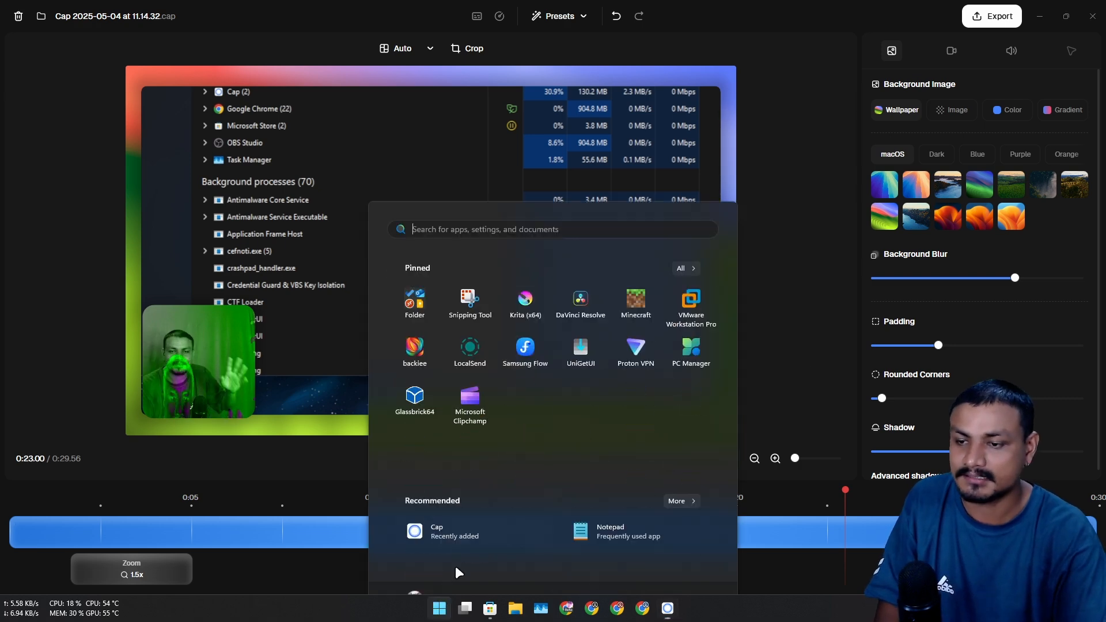
click(469, 398)
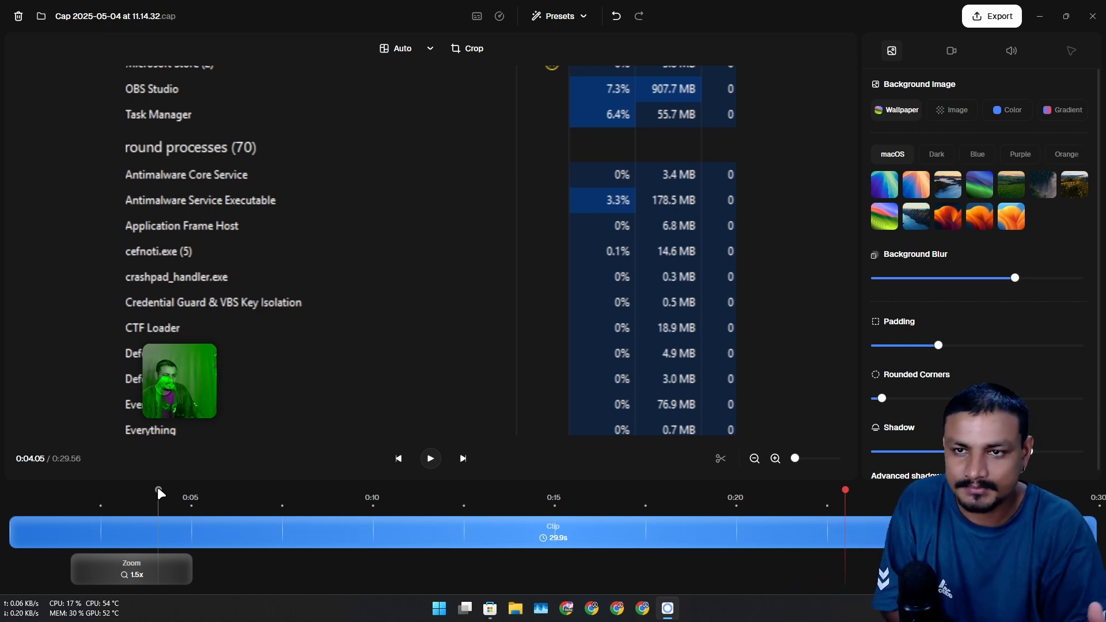
click(991, 15)
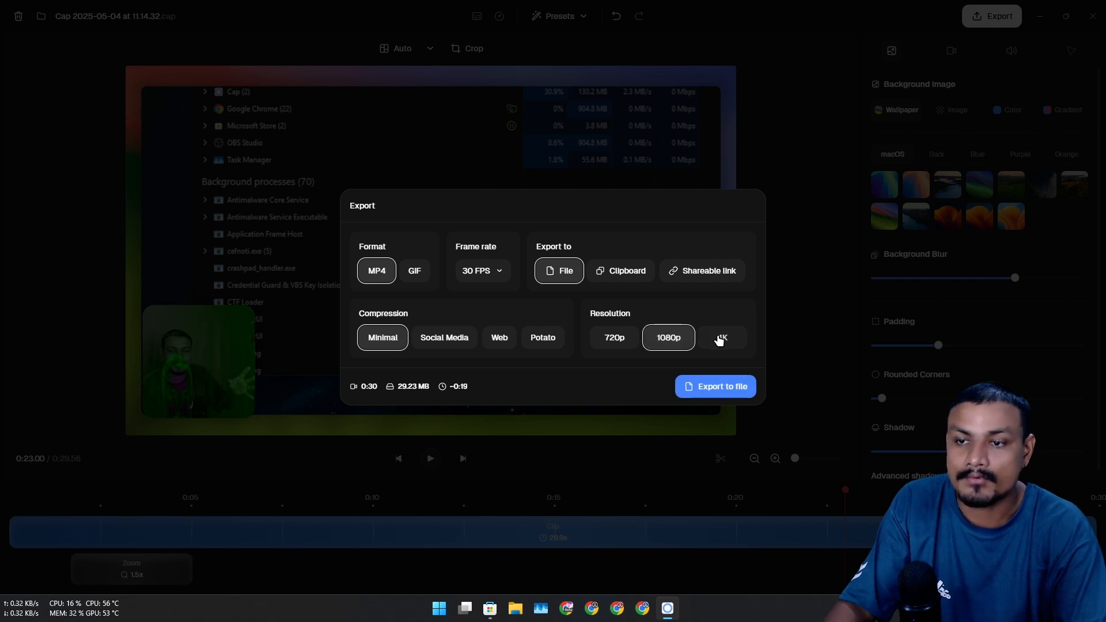
Close the editor, view the two Studio recordings in Previous Recordings, then close that list.
click(714, 386)
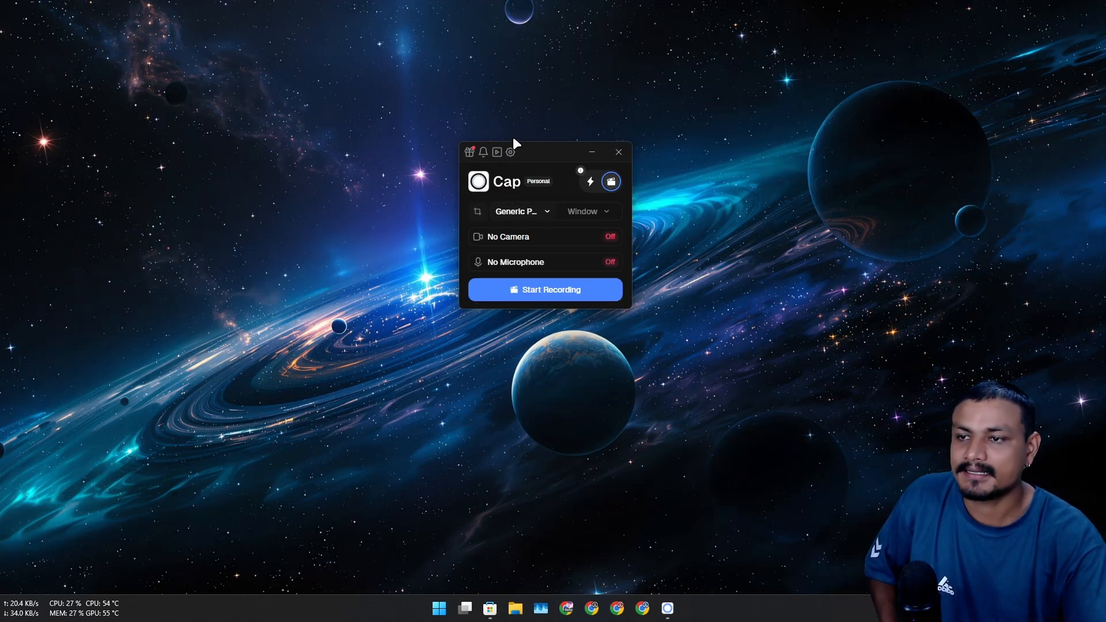
mouse_move(482, 146)
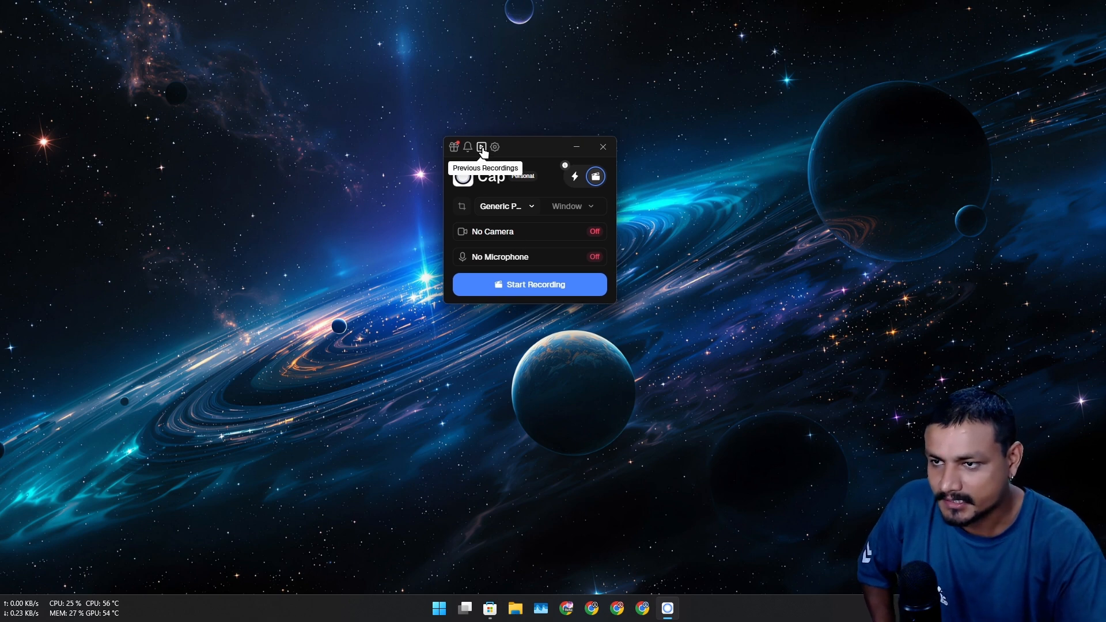
click(482, 147)
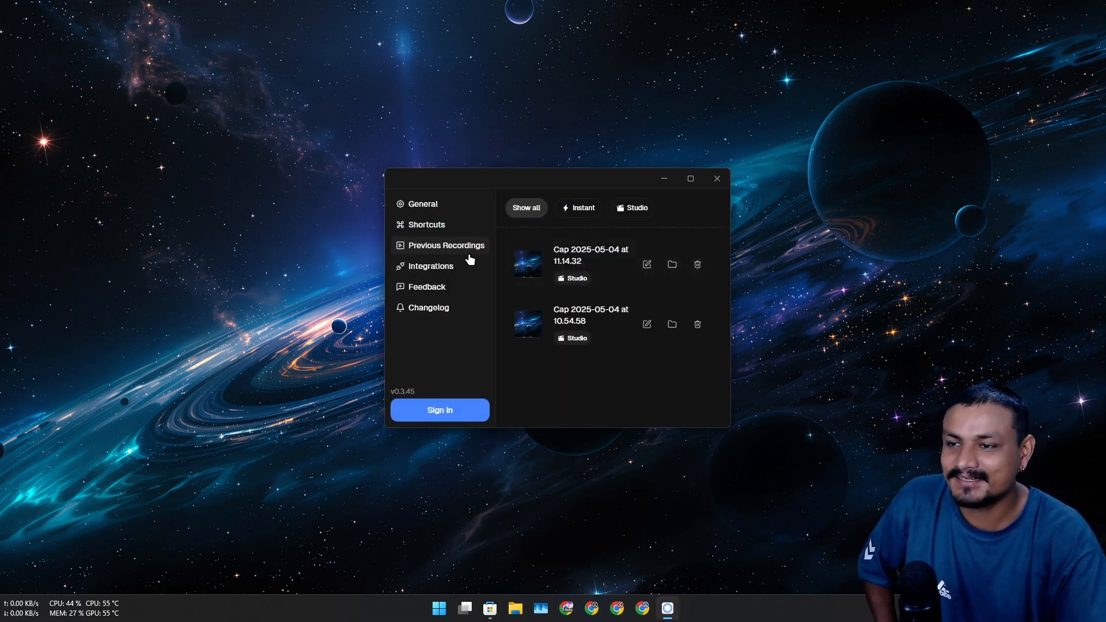
mouse_move(717, 178)
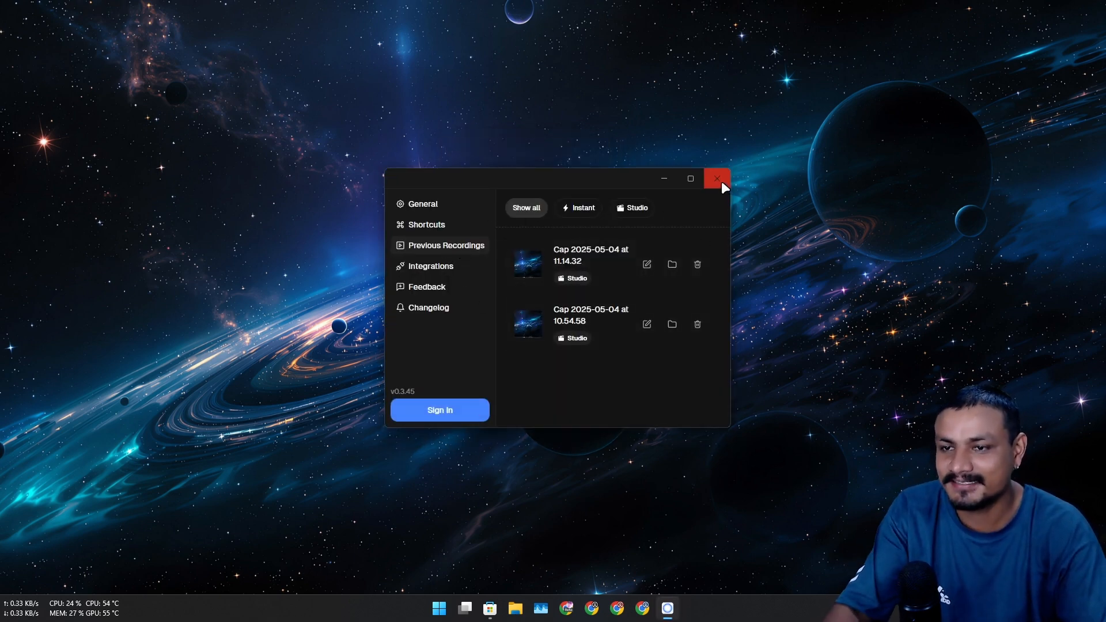
click(716, 178)
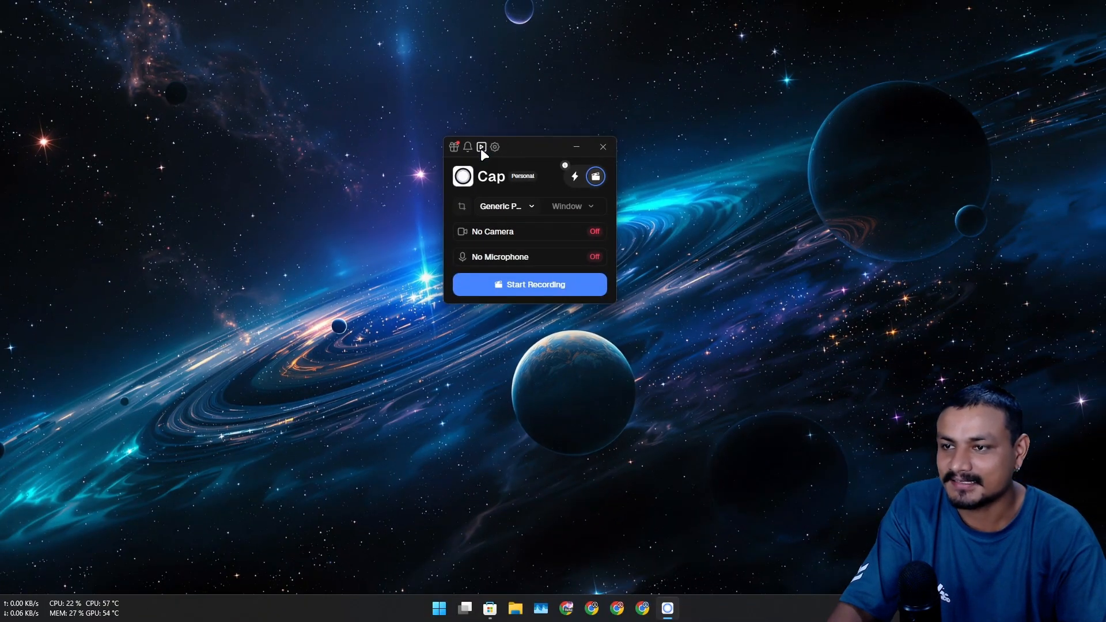
Reopen the 11.14.32 Studio recording in the editor and play it back with its edits.
click(494, 146)
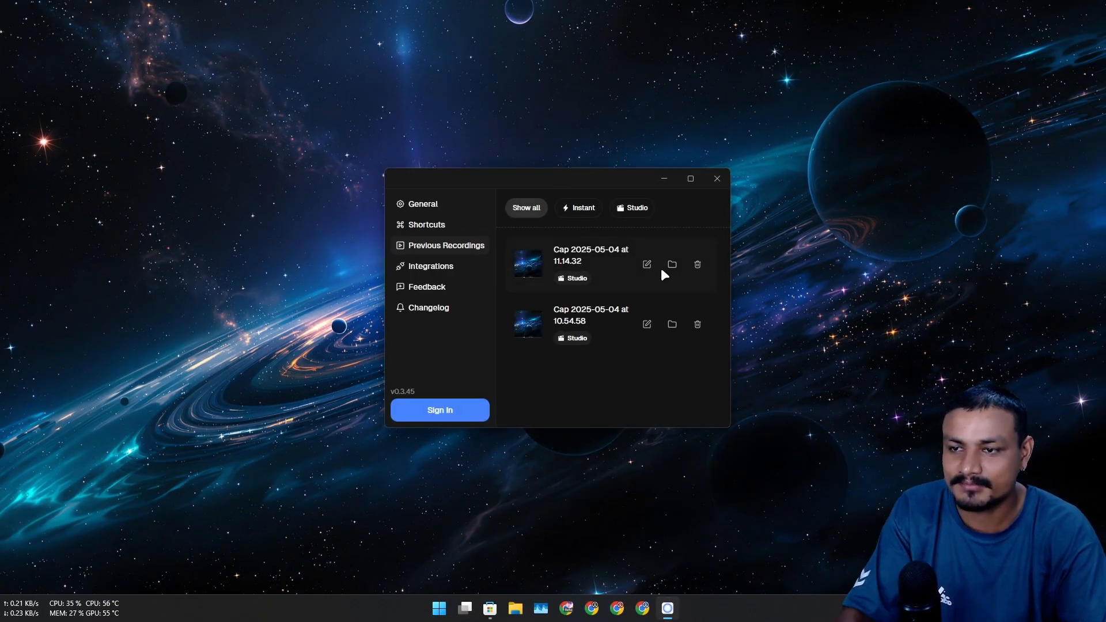
mouse_move(596, 259)
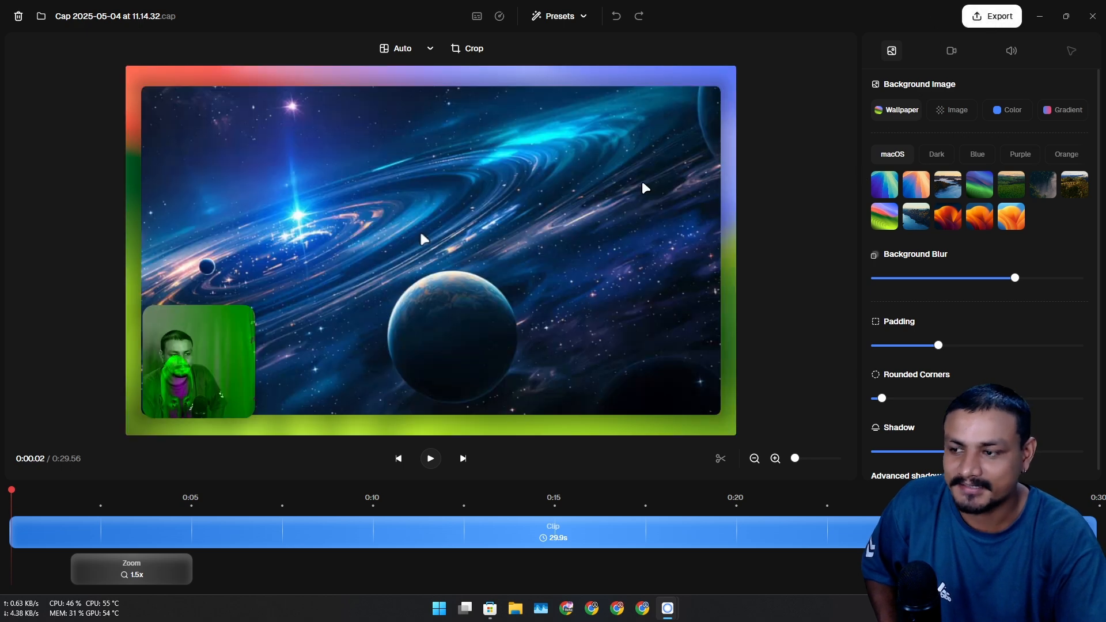
click(429, 459)
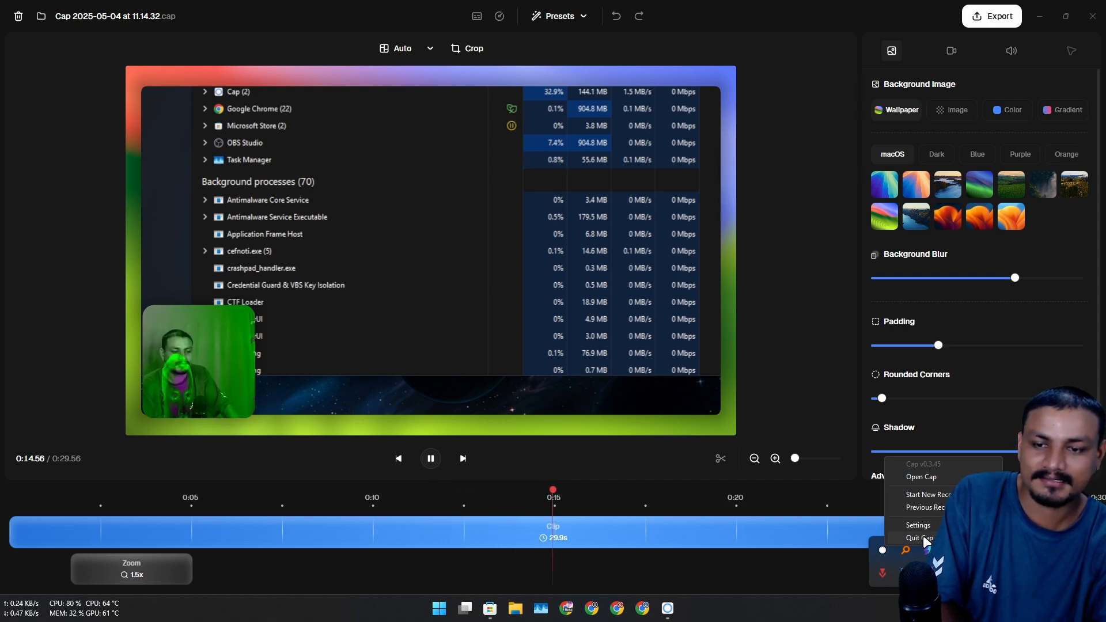
Quit Cap from the tray menu and relaunch it from the Start app list.
click(916, 538)
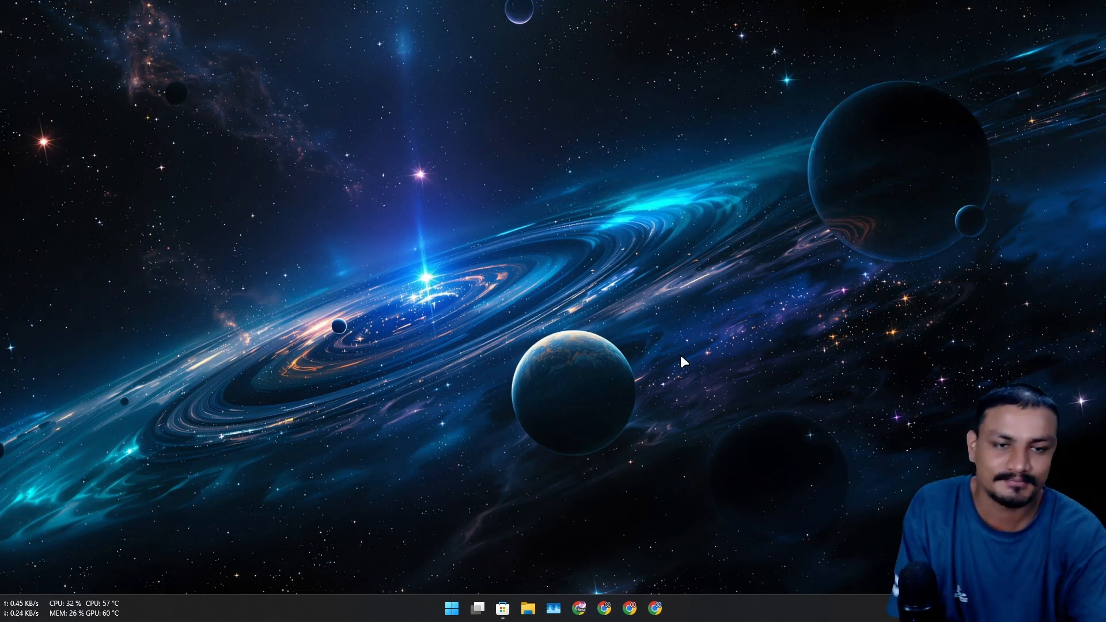
click(451, 607)
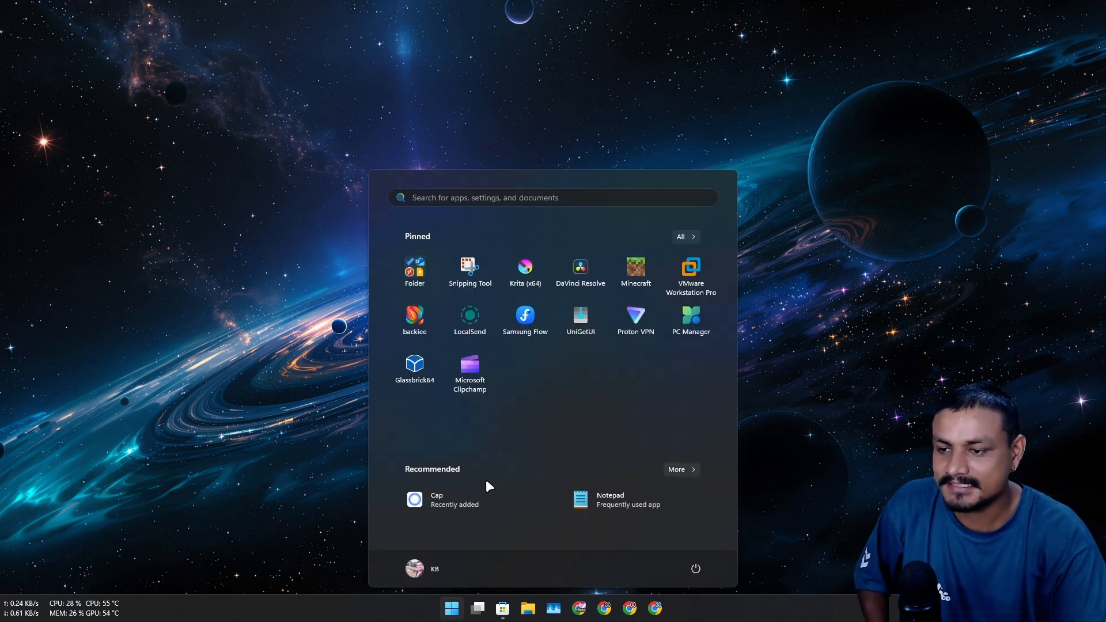
click(436, 499)
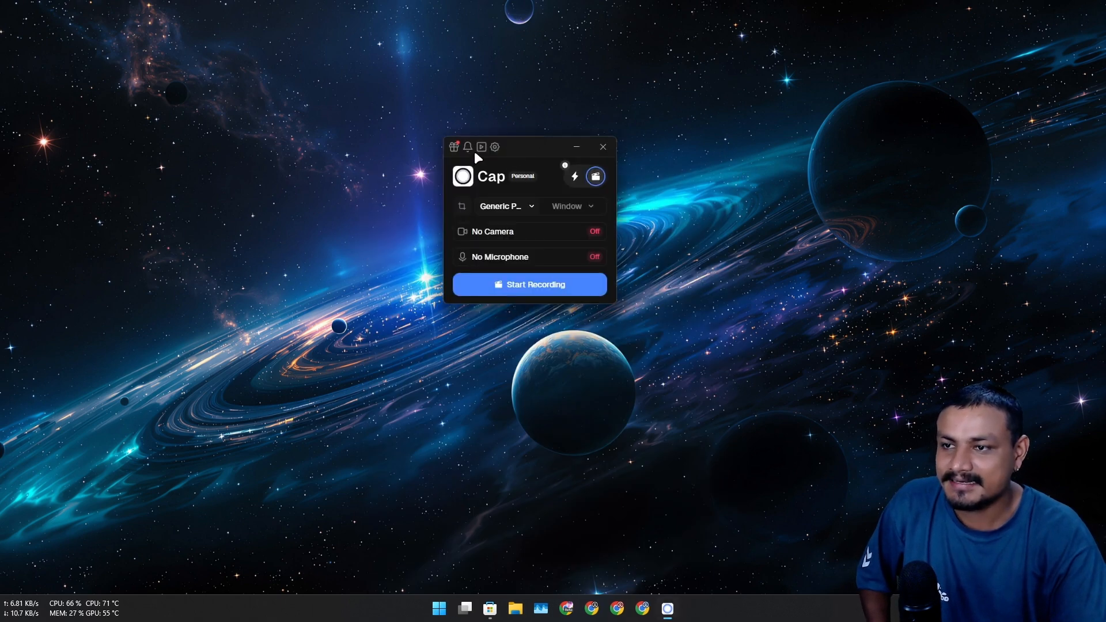
Delete a saved recording from Previous Recordings and confirm the deletion.
click(494, 147)
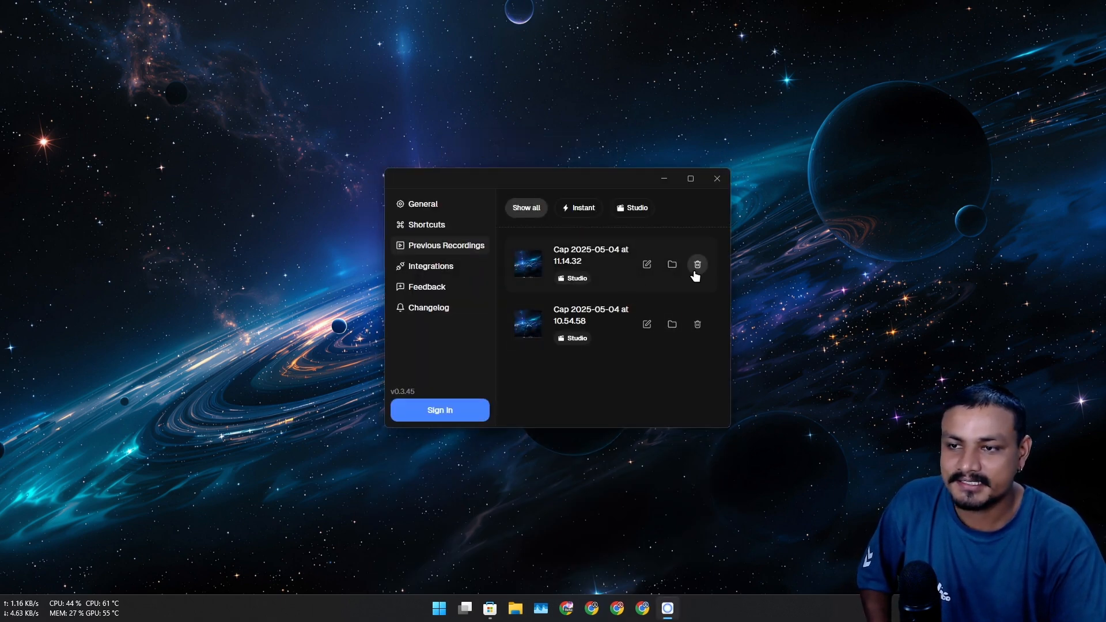
mouse_move(697, 265)
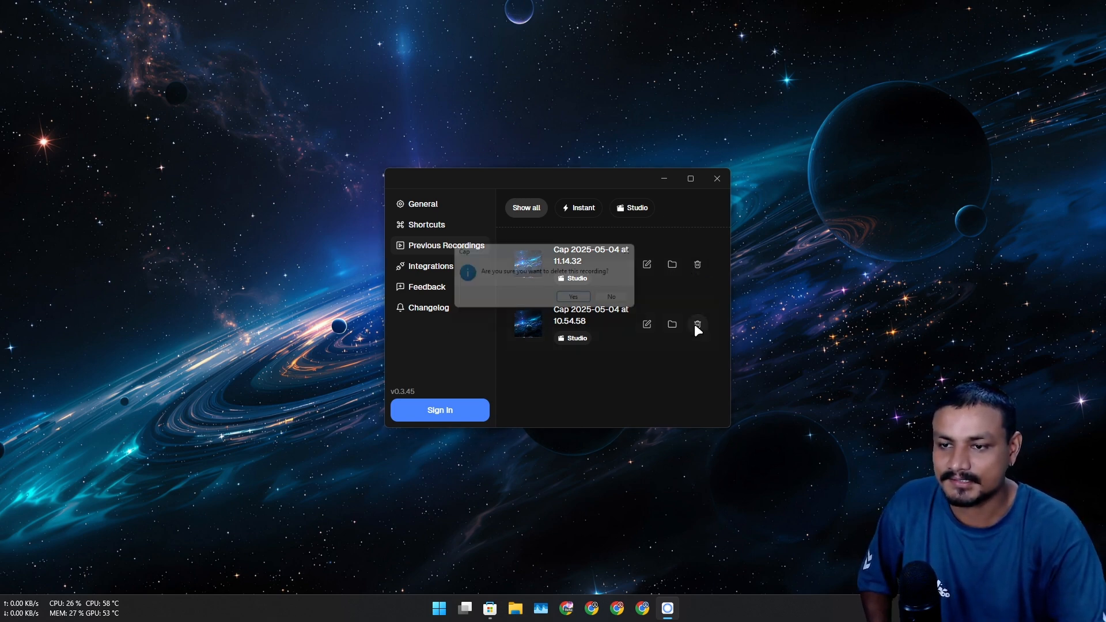
click(696, 325)
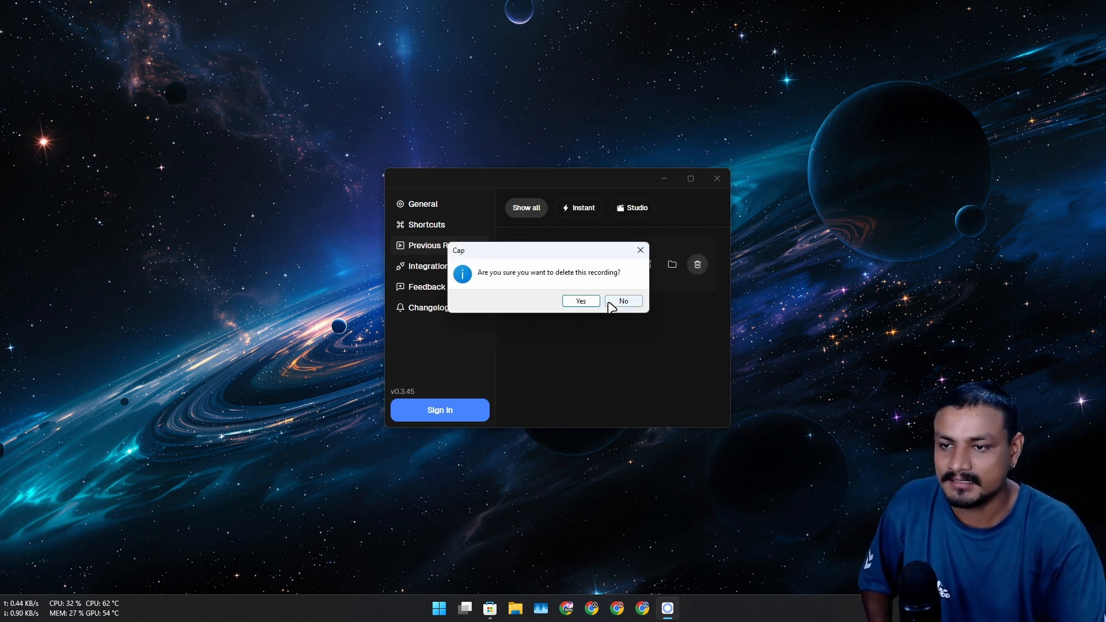